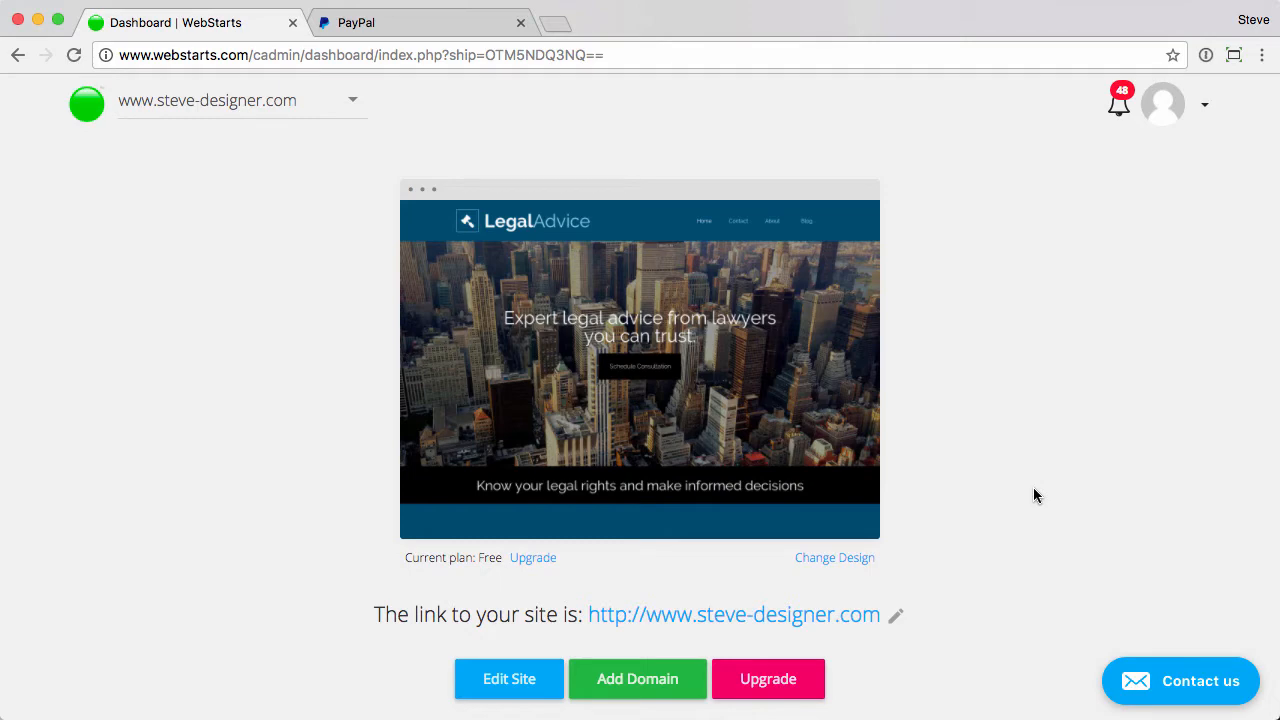
Step: Scroll the dashboard and open the Store card to reach Manage Store's product list
{"action": "scroll", "scroll_direction": "down", "scroll_amount": 3}
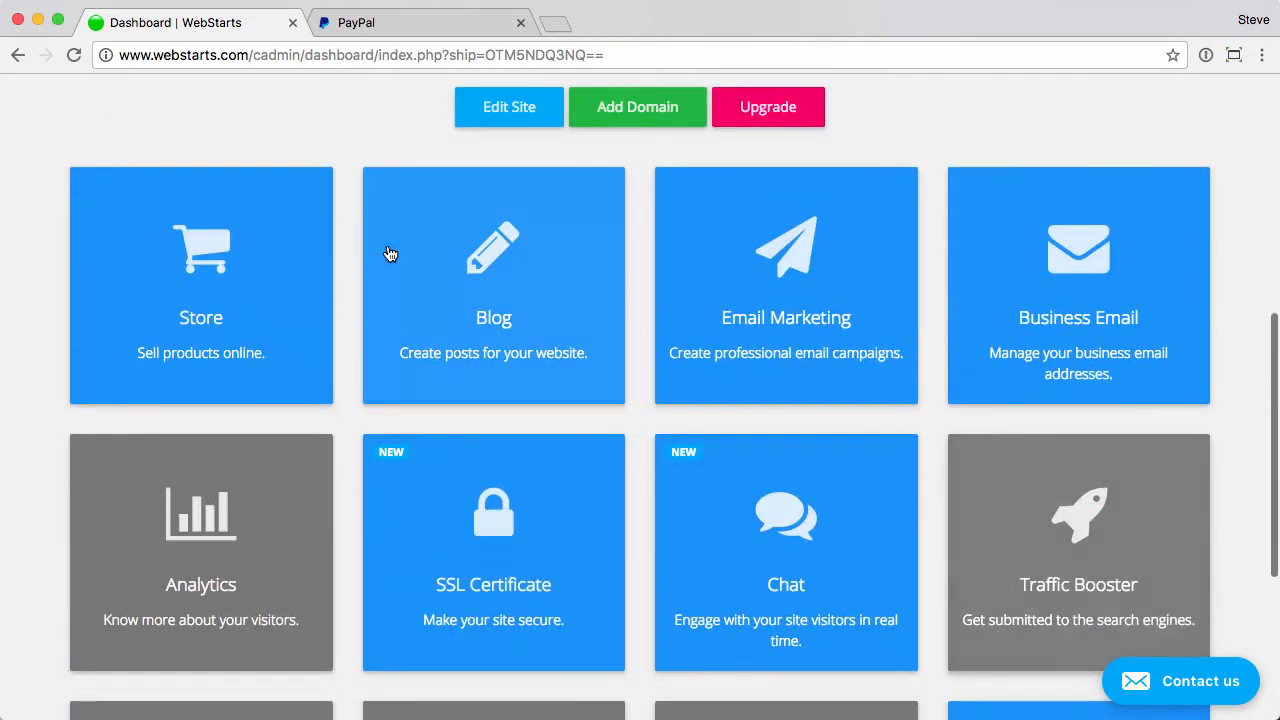
{"action": "left_click", "coordinate": [200, 285]}
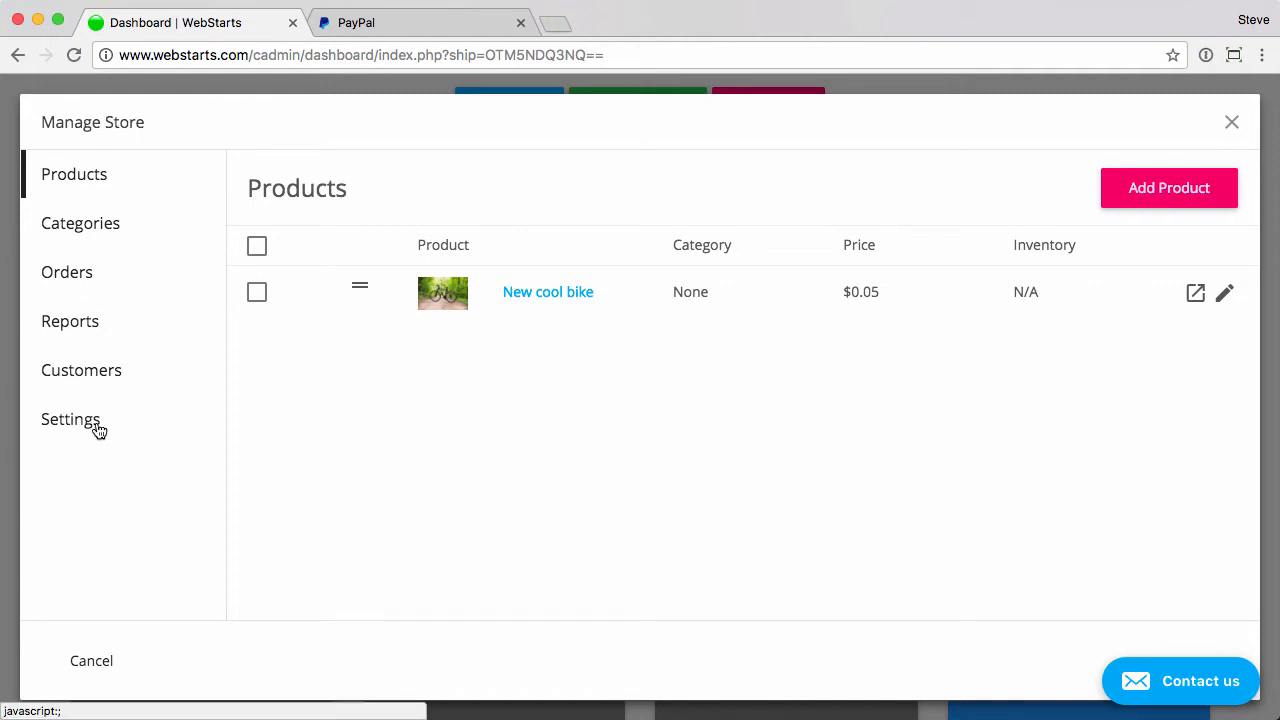
Step: In store Settings, enable Accept Paypal, enter the PayPal email, and save with Update
{"action": "left_click", "coordinate": [70, 419]}
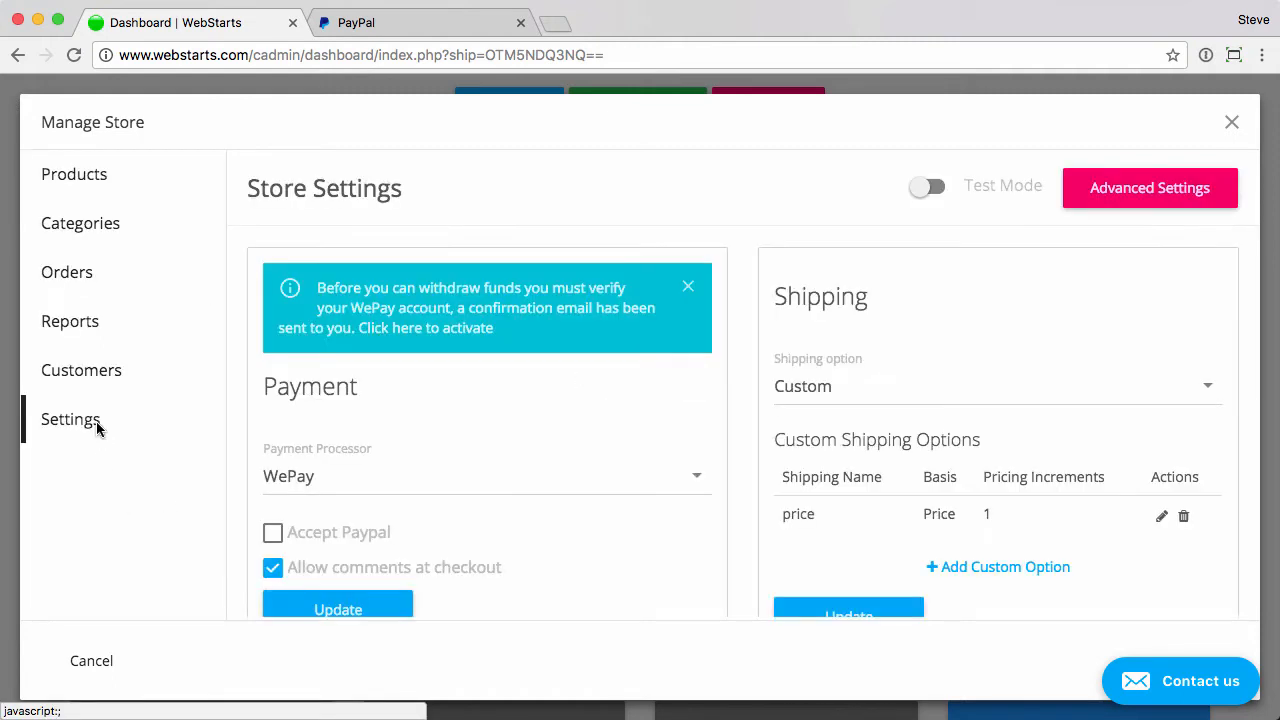
{"action": "mouse_move", "coordinate": [746, 430]}
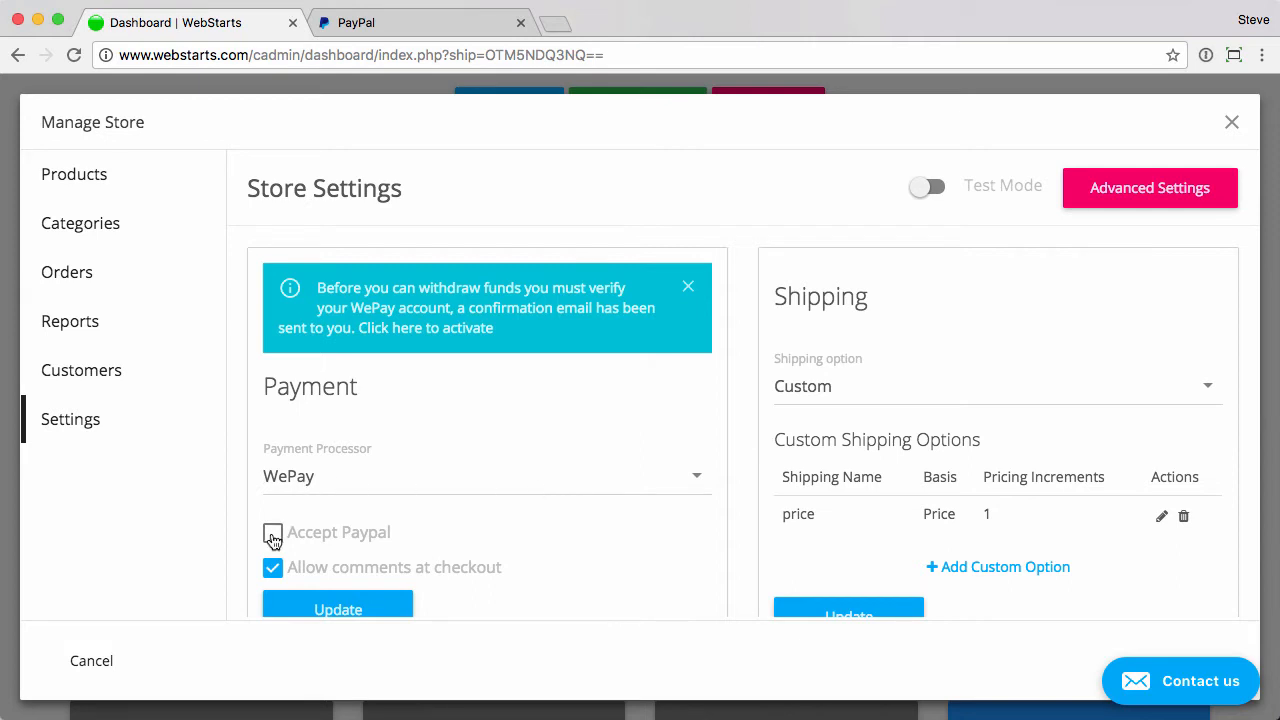
{"action": "left_click", "coordinate": [272, 532]}
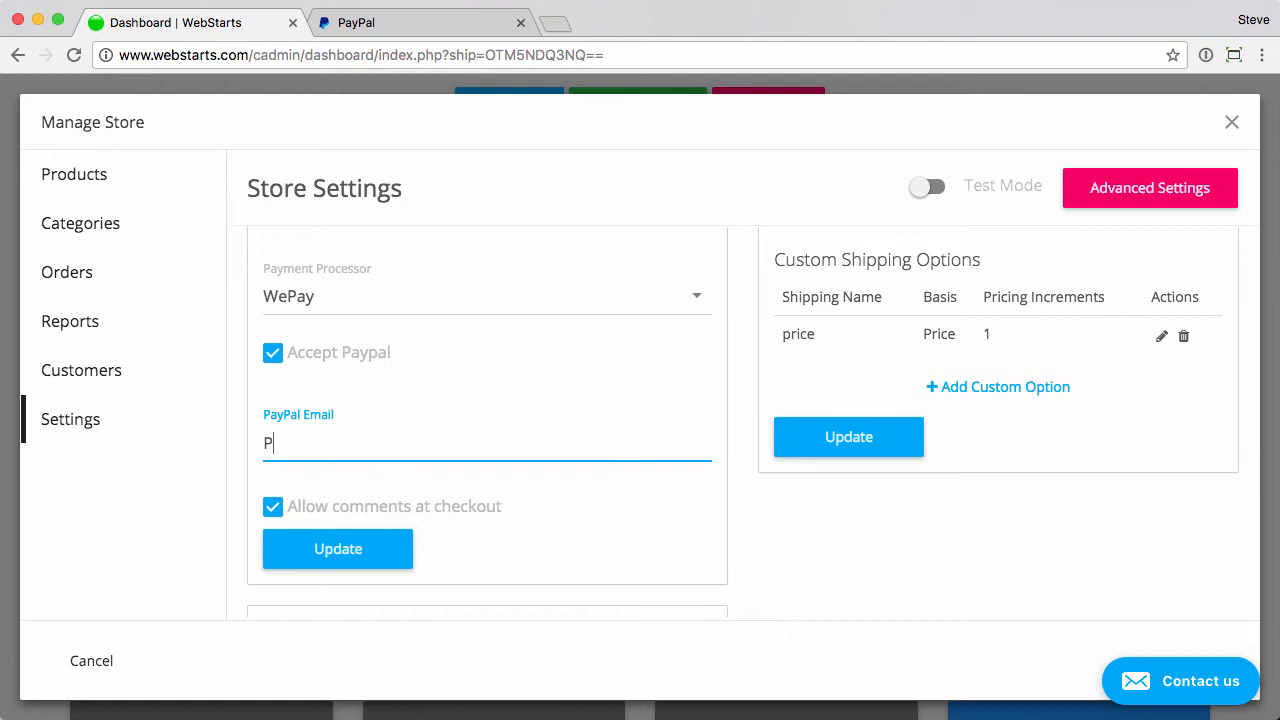
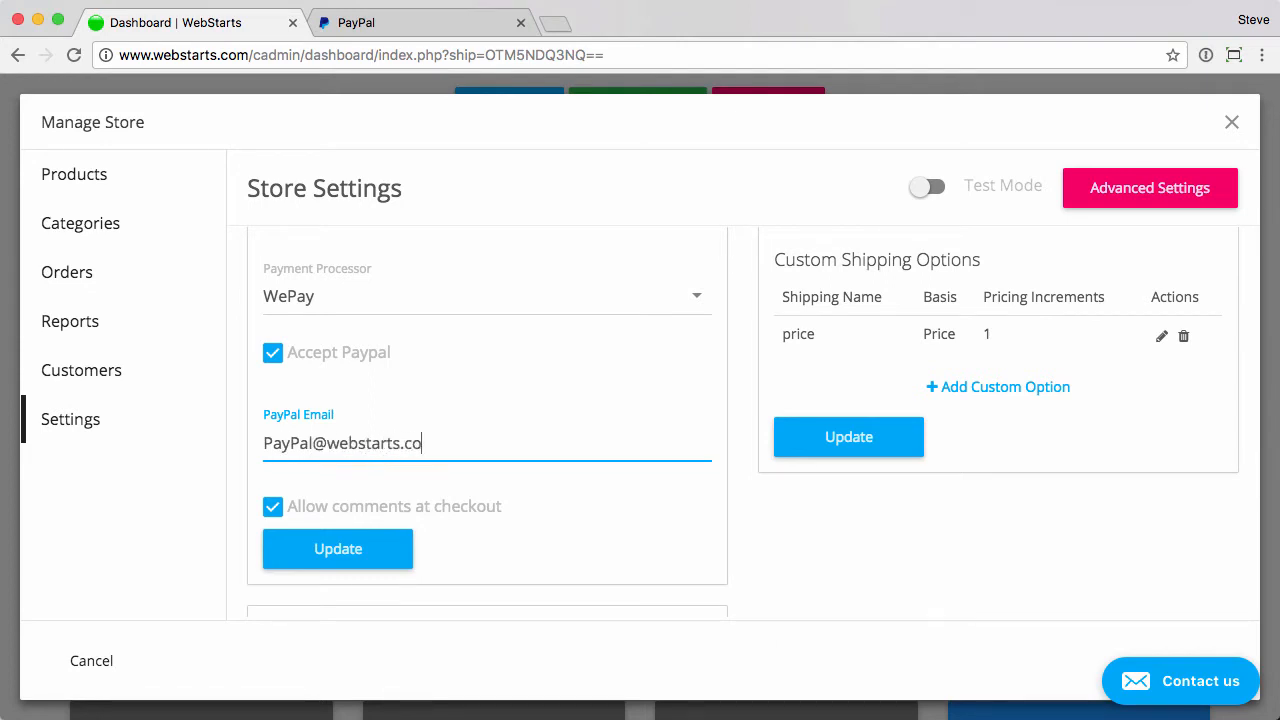
{"action": "left_click", "coordinate": [337, 548]}
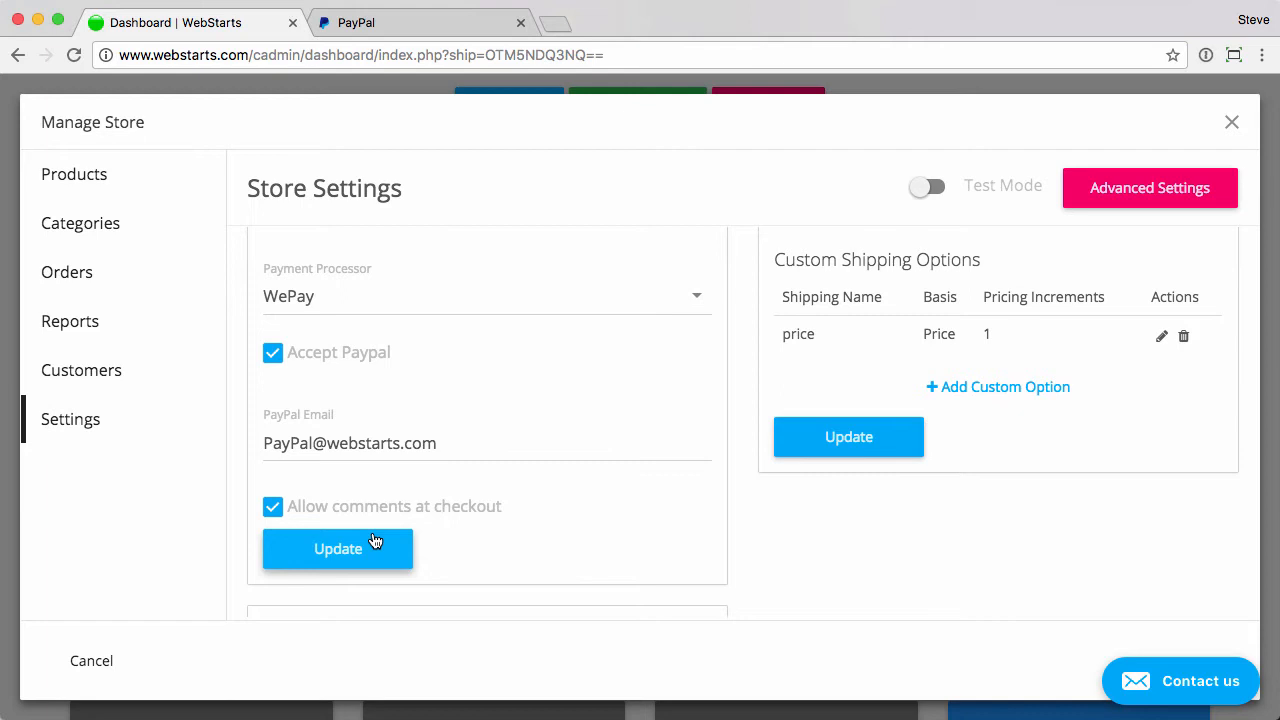
{"action": "left_click", "coordinate": [74, 174]}
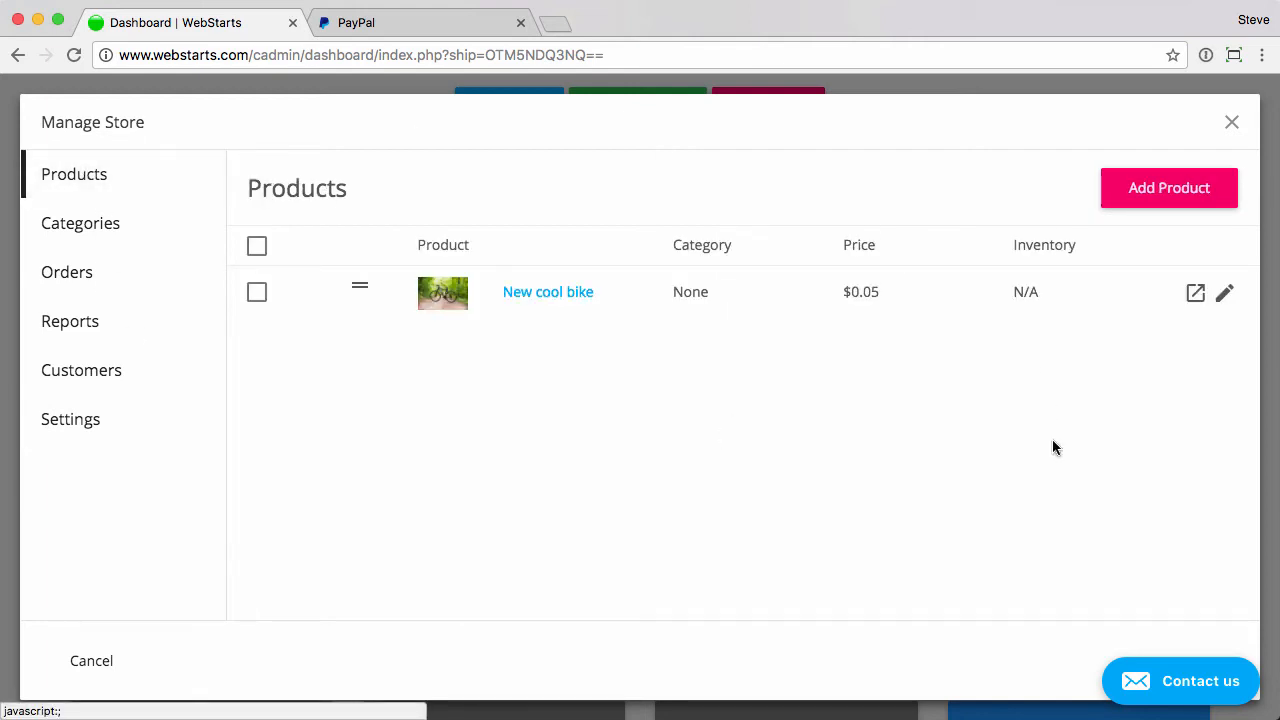
Step: View New cool bike on the live store, add it to the cart, and check out
{"action": "left_click", "coordinate": [1195, 292]}
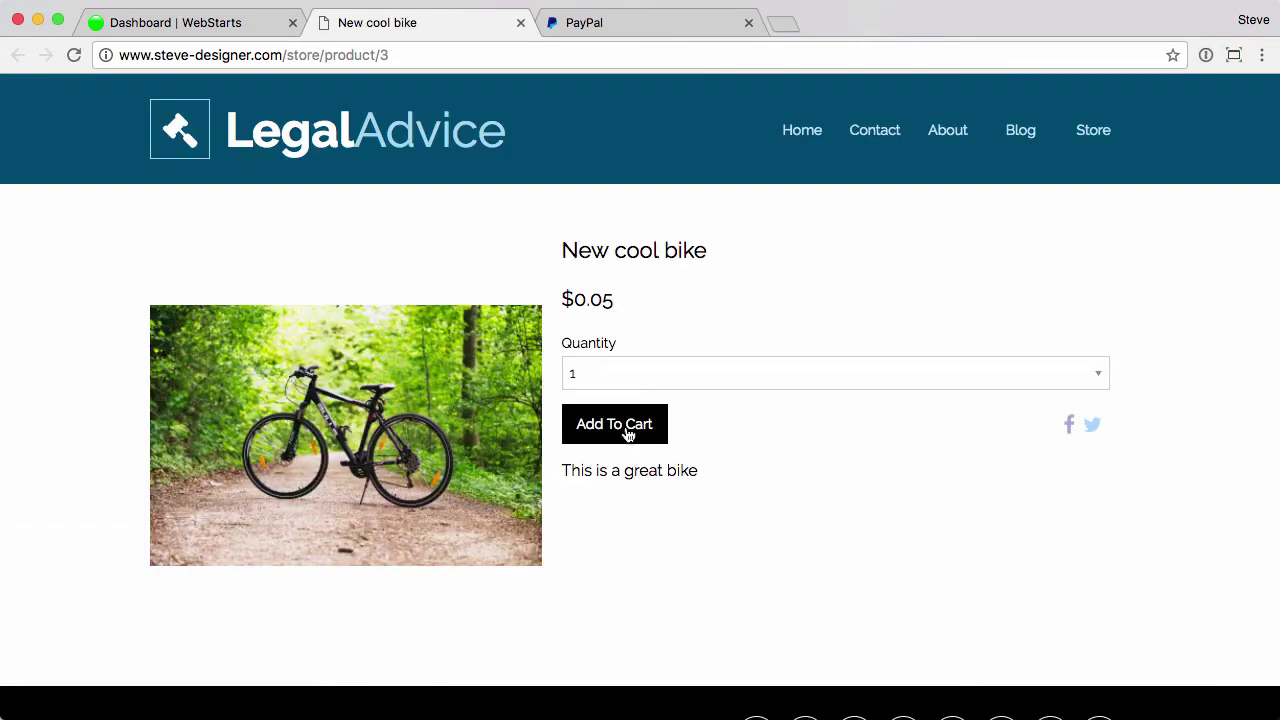
{"action": "left_click", "coordinate": [614, 424]}
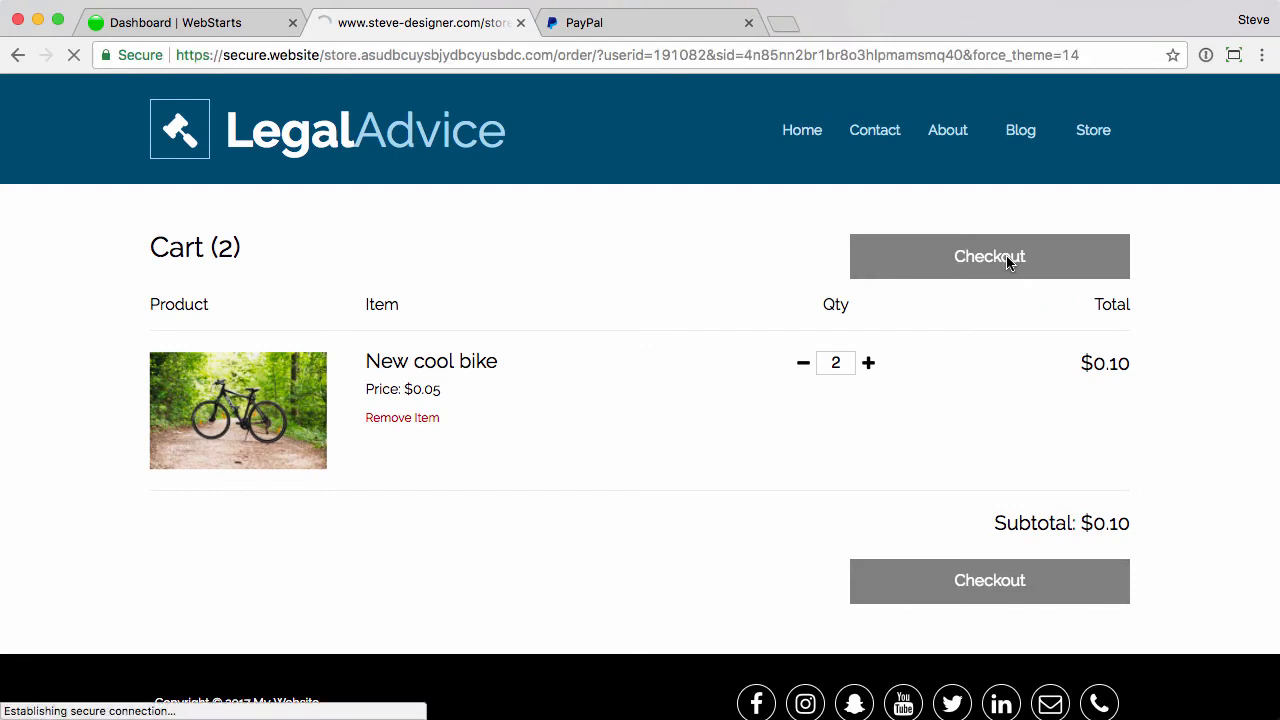
{"action": "left_click", "coordinate": [989, 256]}
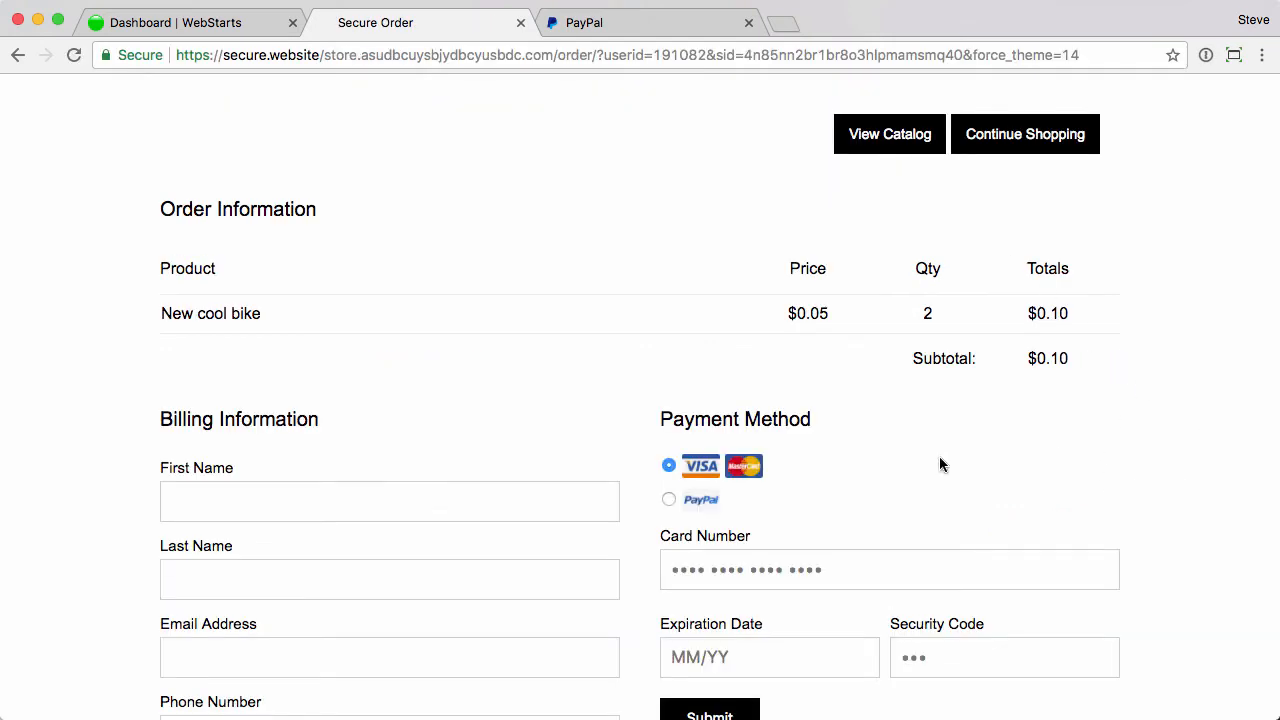
{"action": "mouse_move", "coordinate": [1005, 474]}
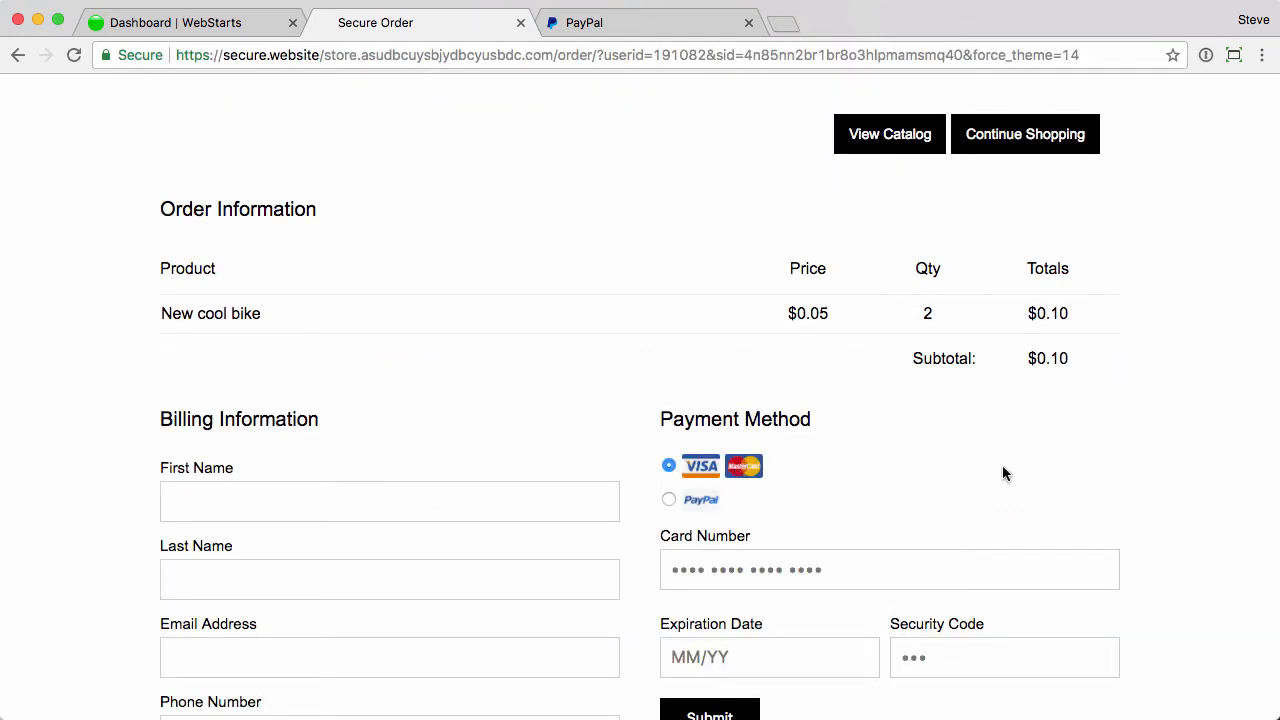
Step: Select PayPal under Payment Method on the secure checkout page
{"action": "left_click", "coordinate": [668, 500]}
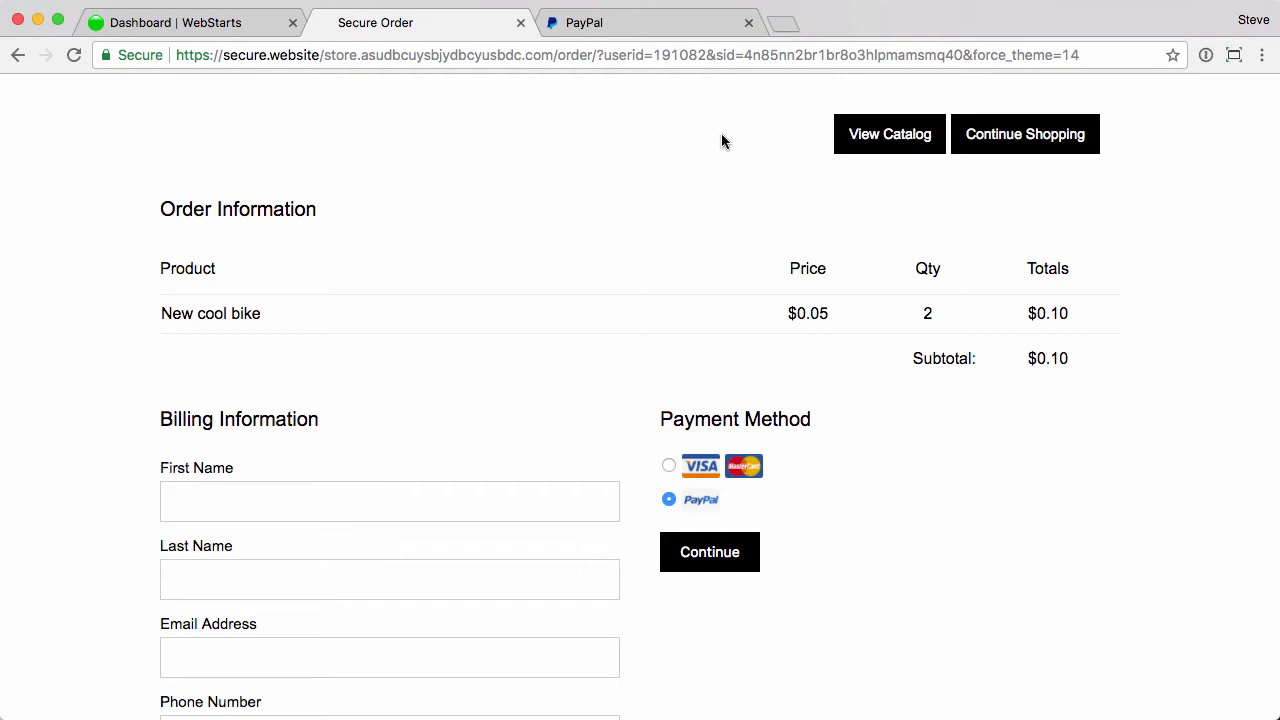
{"action": "mouse_move", "coordinate": [447, 238]}
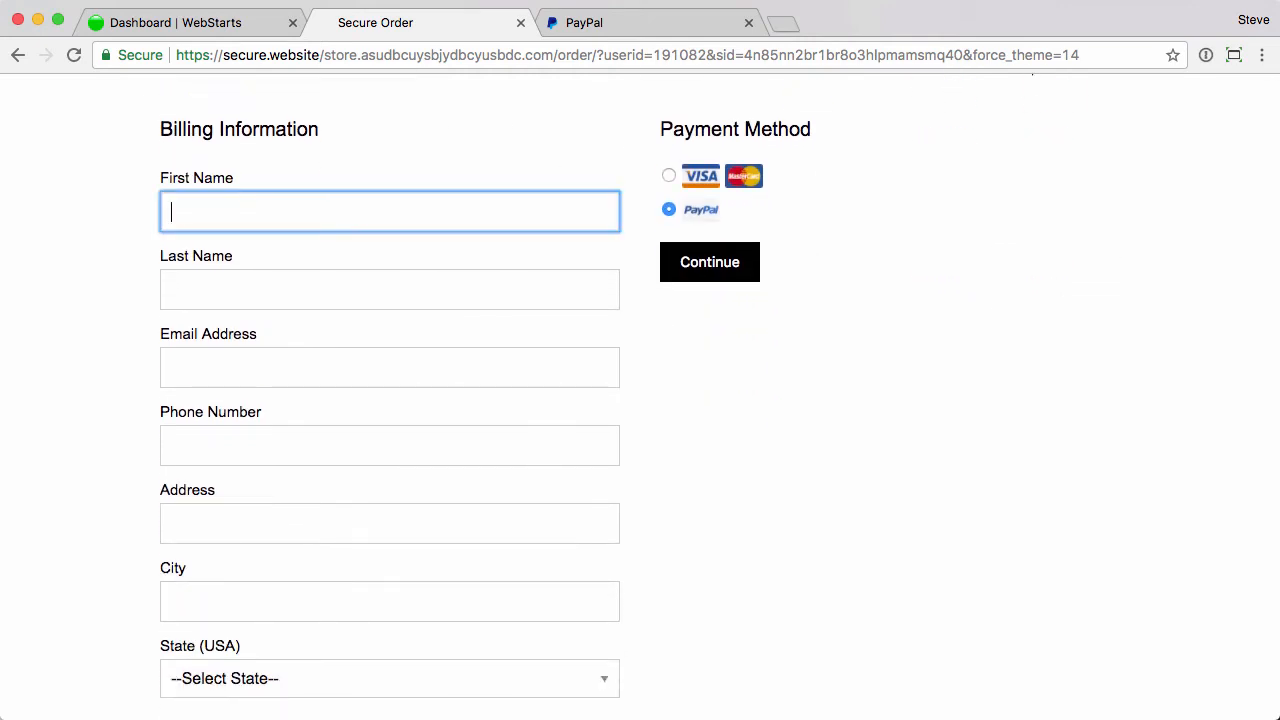
Step: Fill billing details (steve, test, Florida, postal code 33511), choose PayPal, and continue
{"action": "type", "text": "steve"}
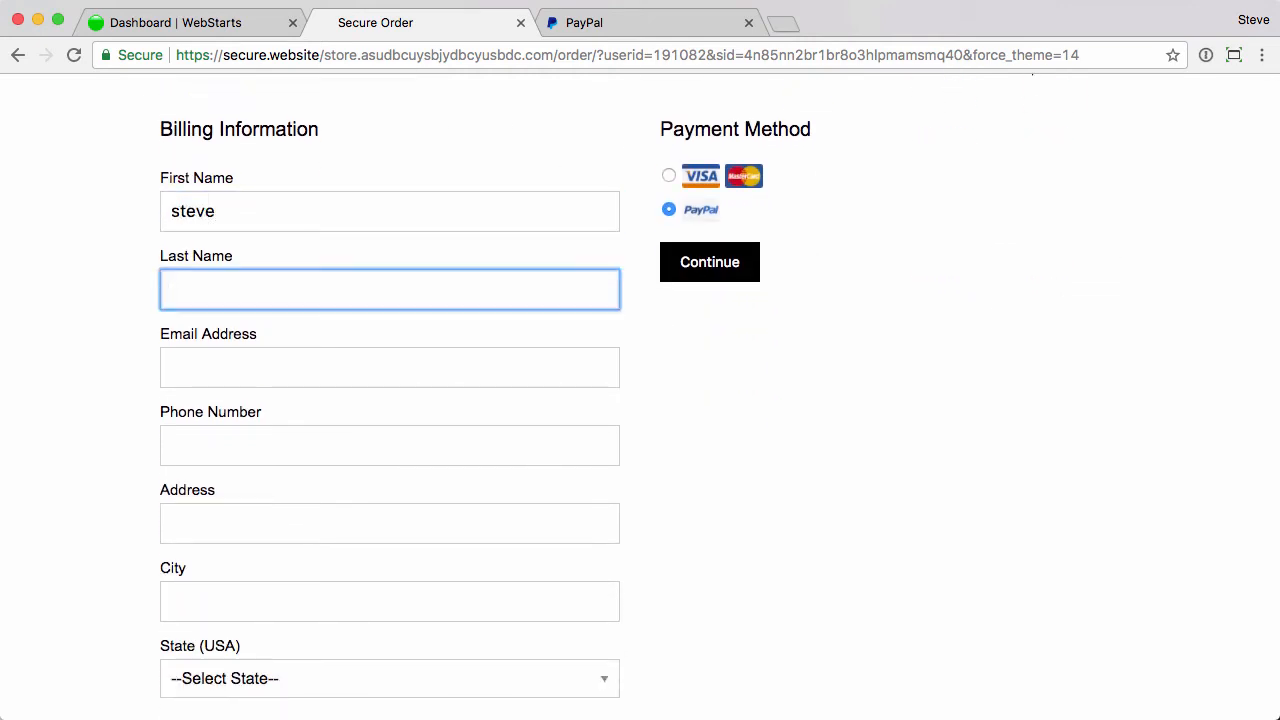
{"action": "type", "text": "test"}
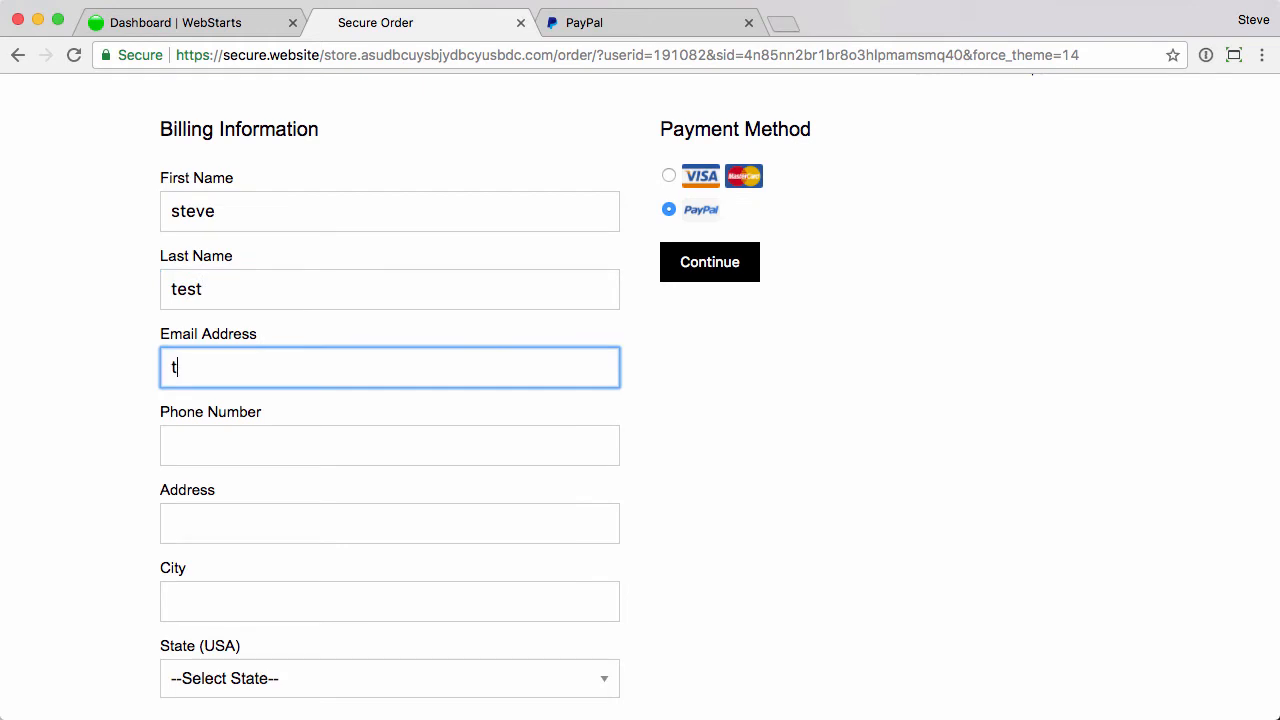
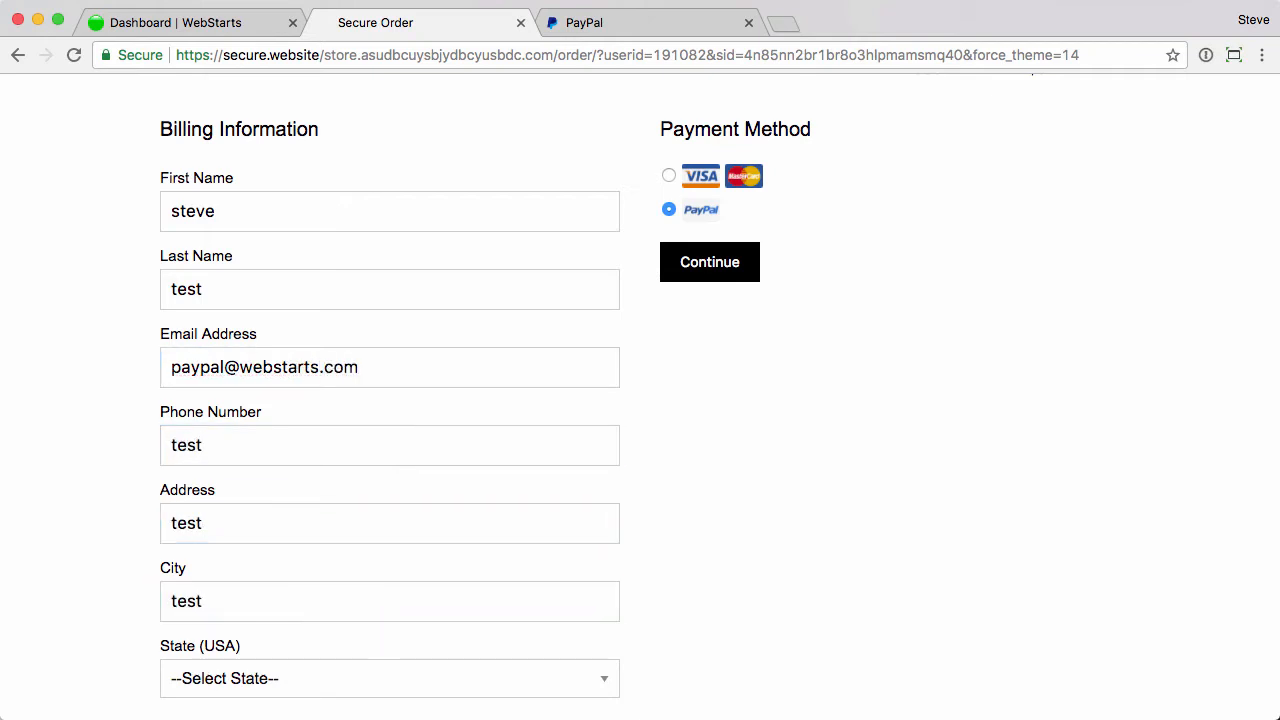
{"action": "left_click", "coordinate": [389, 678]}
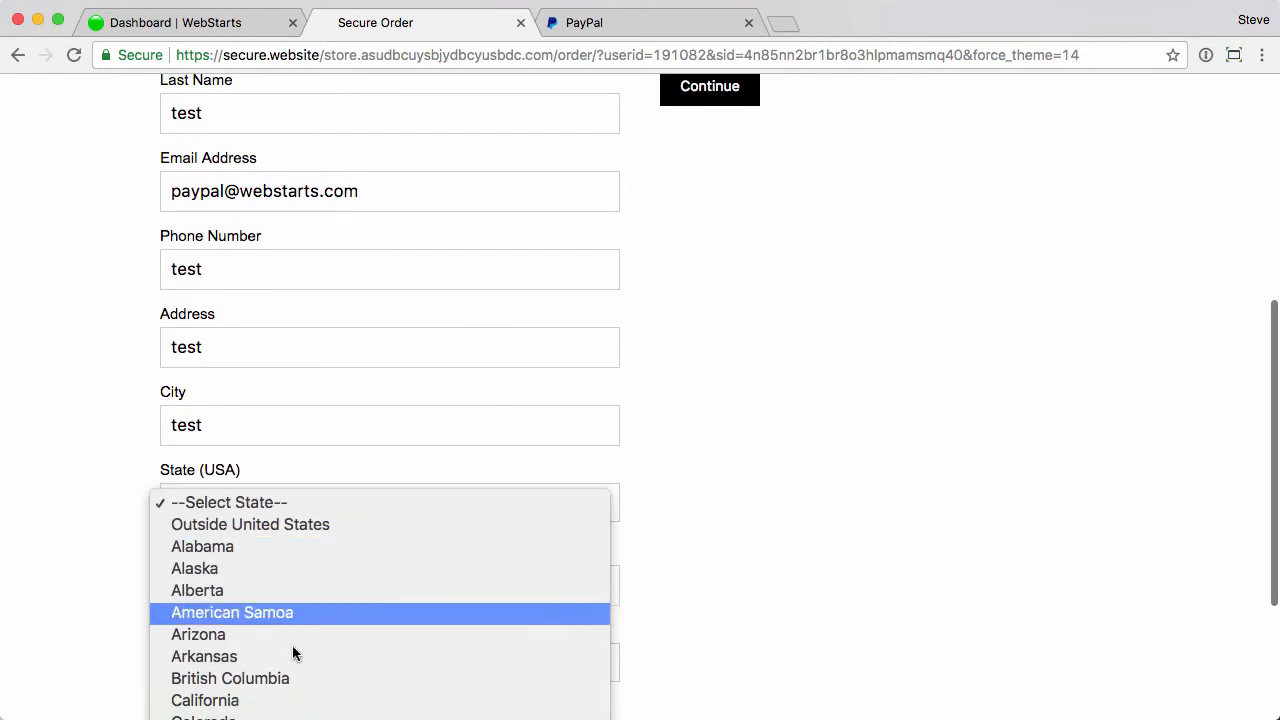
{"action": "left_click", "coordinate": [389, 502]}
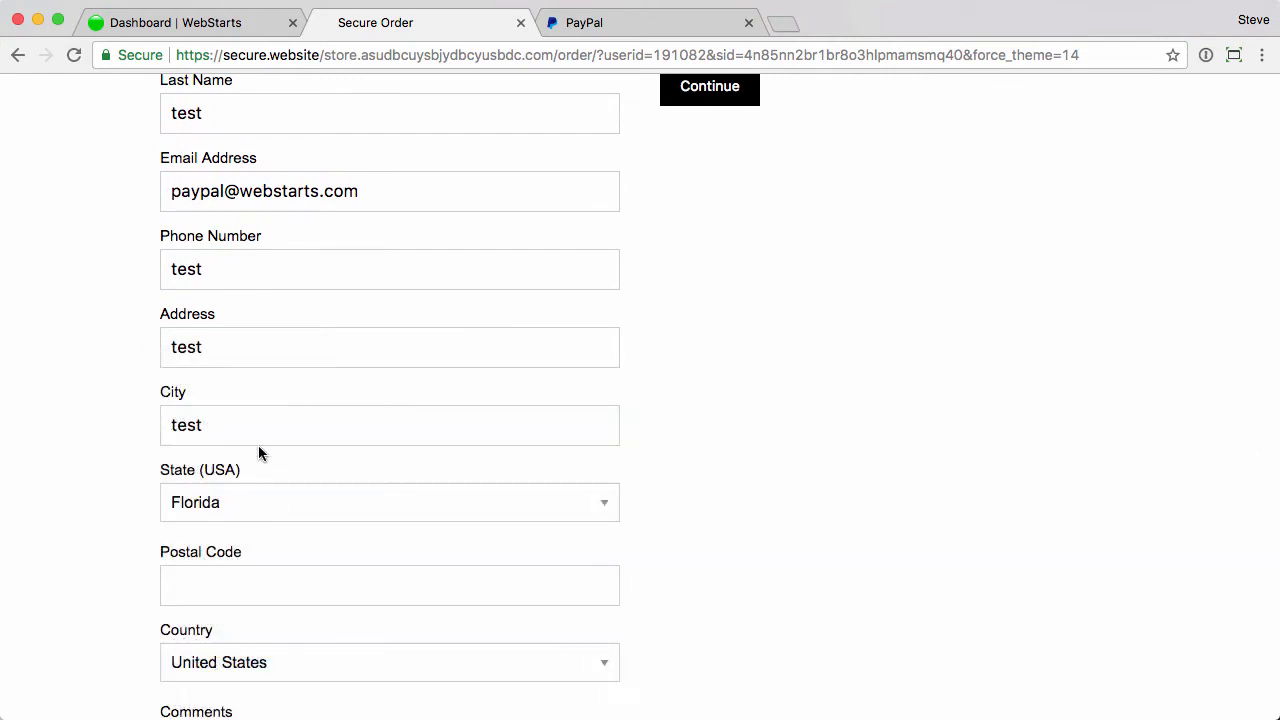
{"action": "type", "text": "33511"}
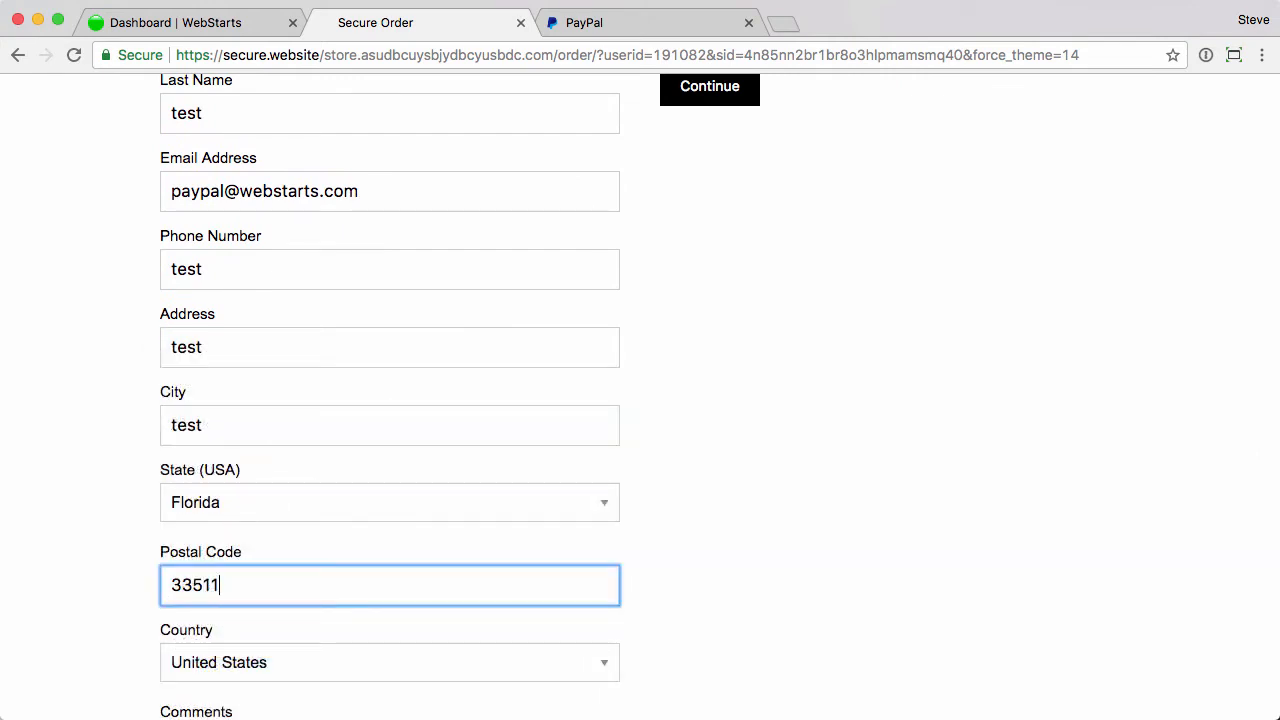
{"action": "left_click", "coordinate": [709, 86]}
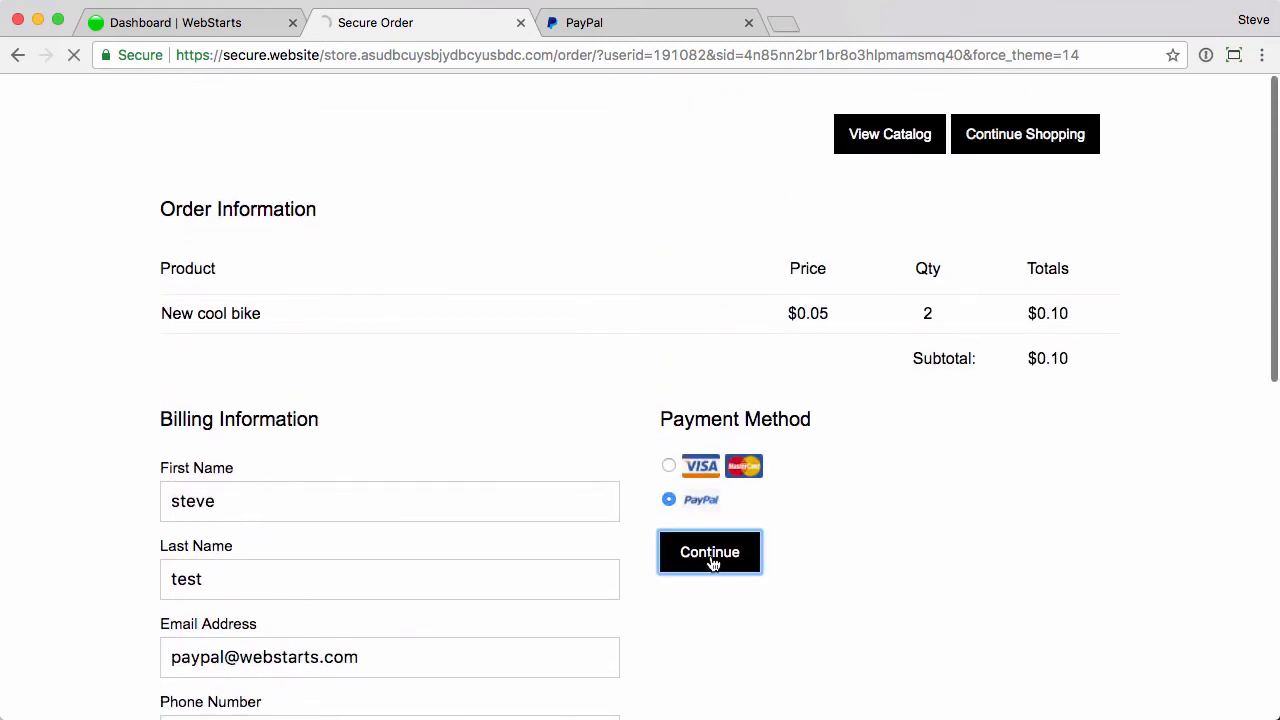
{"action": "left_click", "coordinate": [709, 552]}
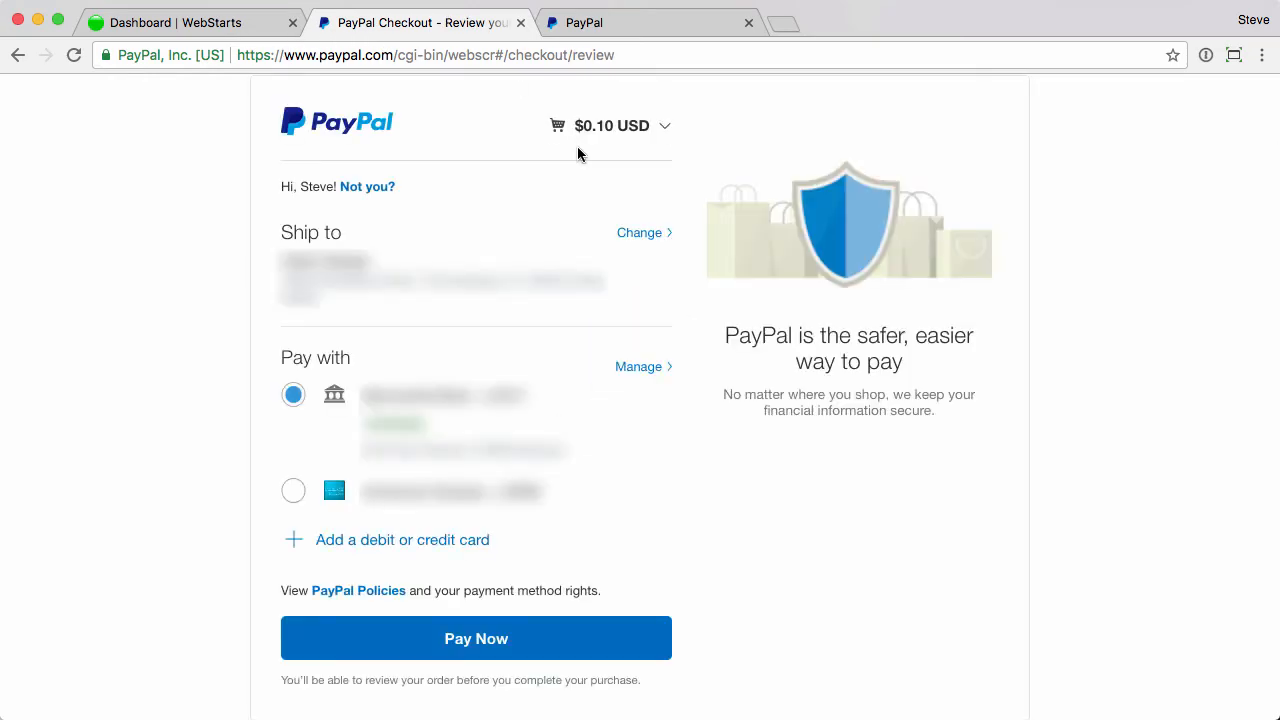
{"action": "mouse_move", "coordinate": [551, 311]}
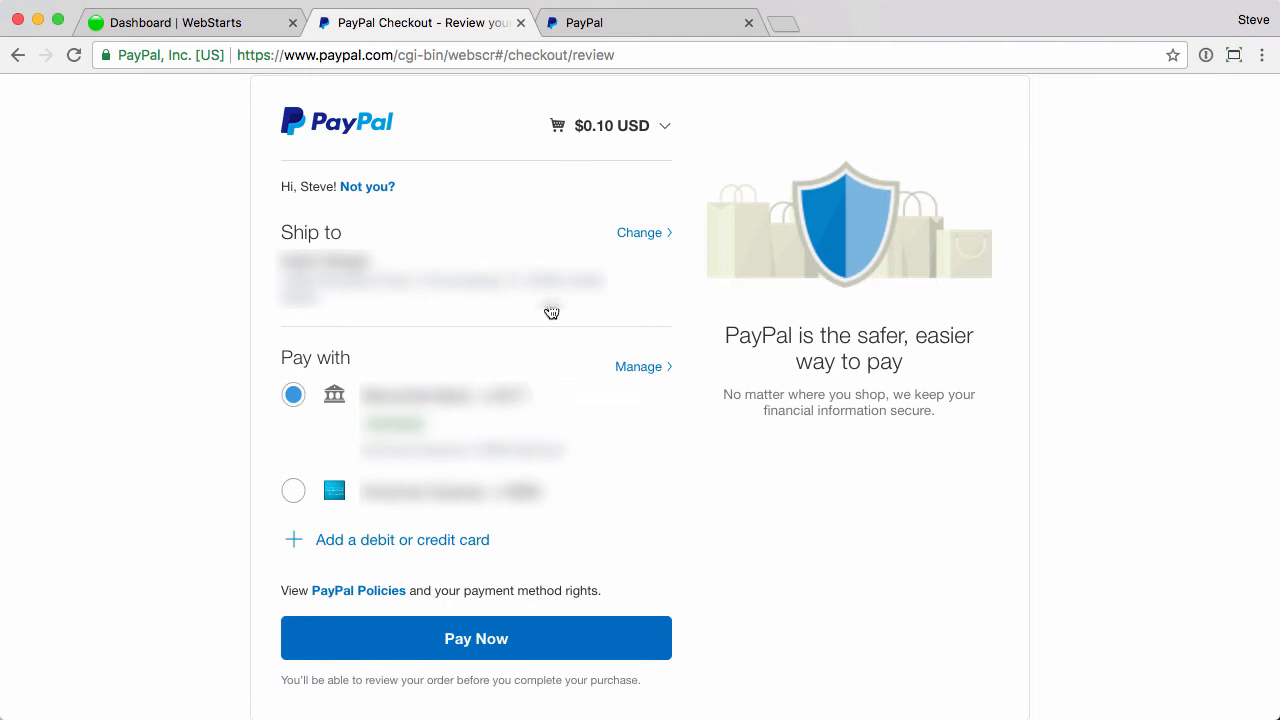
{"action": "mouse_move", "coordinate": [519, 534]}
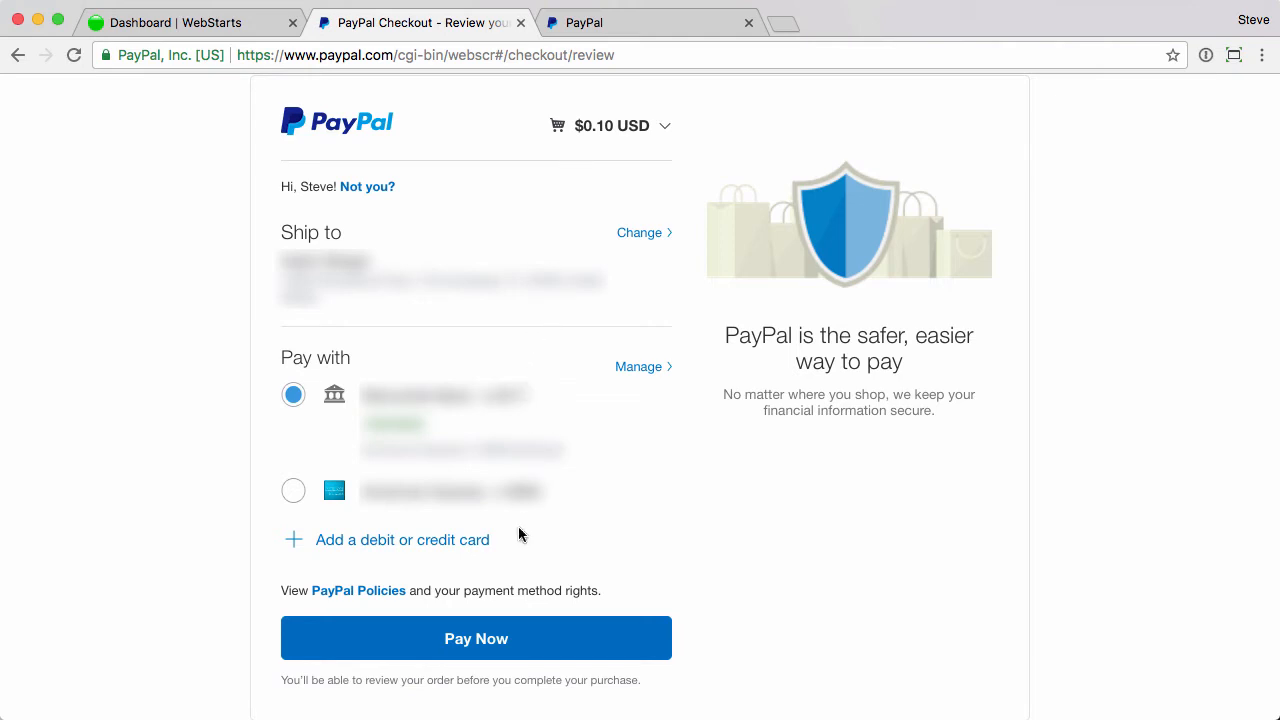
{"action": "mouse_move", "coordinate": [476, 638]}
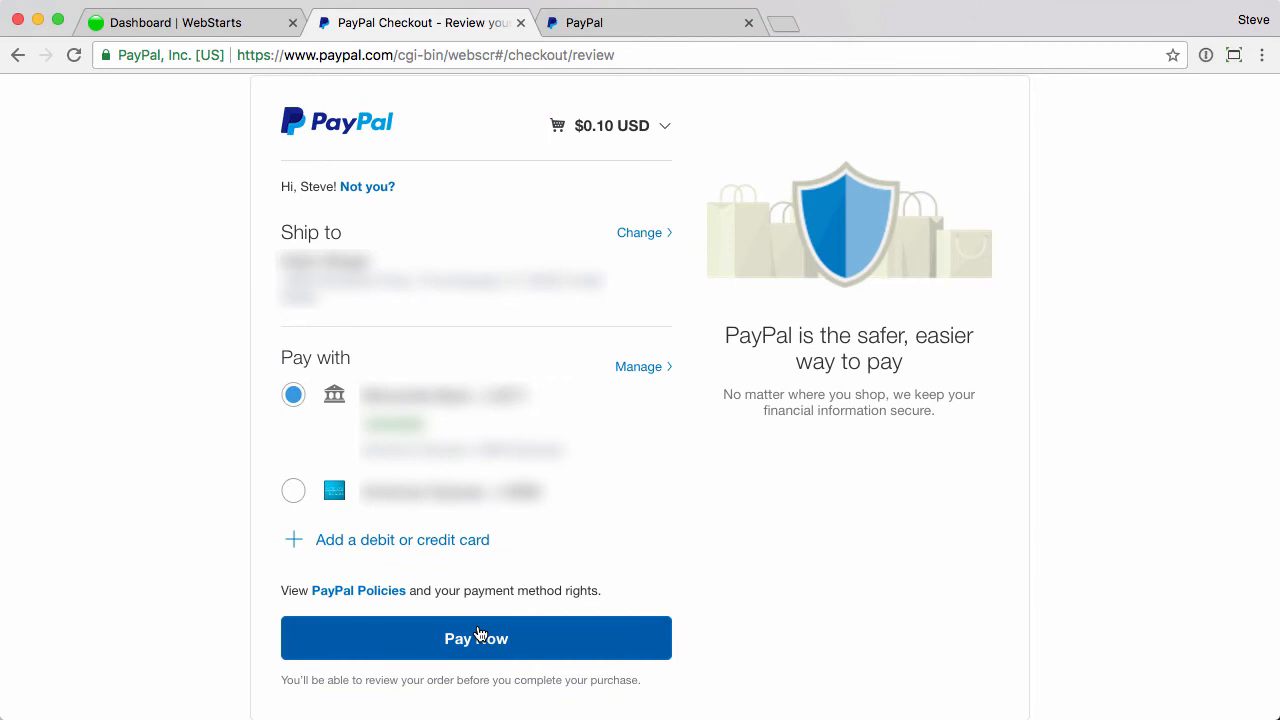
Step: Pay the $0.10 order to Freedom Honduras with Pay Now
{"action": "left_click", "coordinate": [476, 638]}
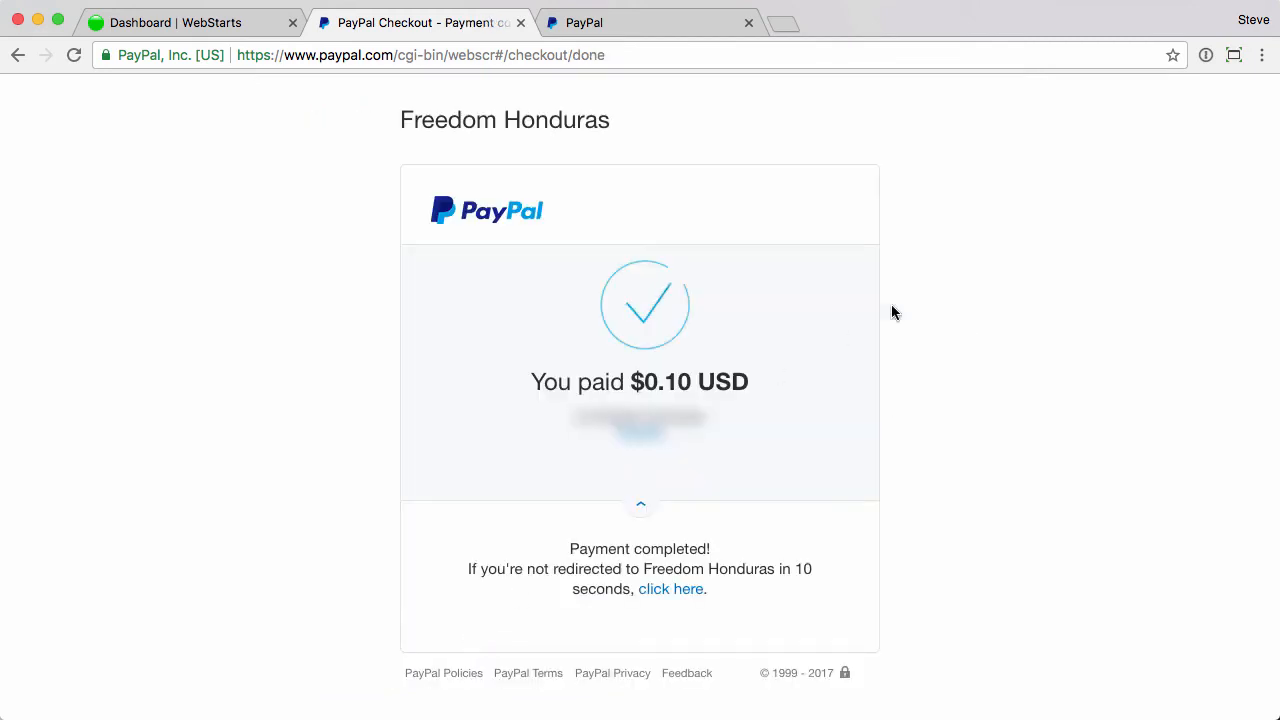
{"action": "mouse_move", "coordinate": [990, 333]}
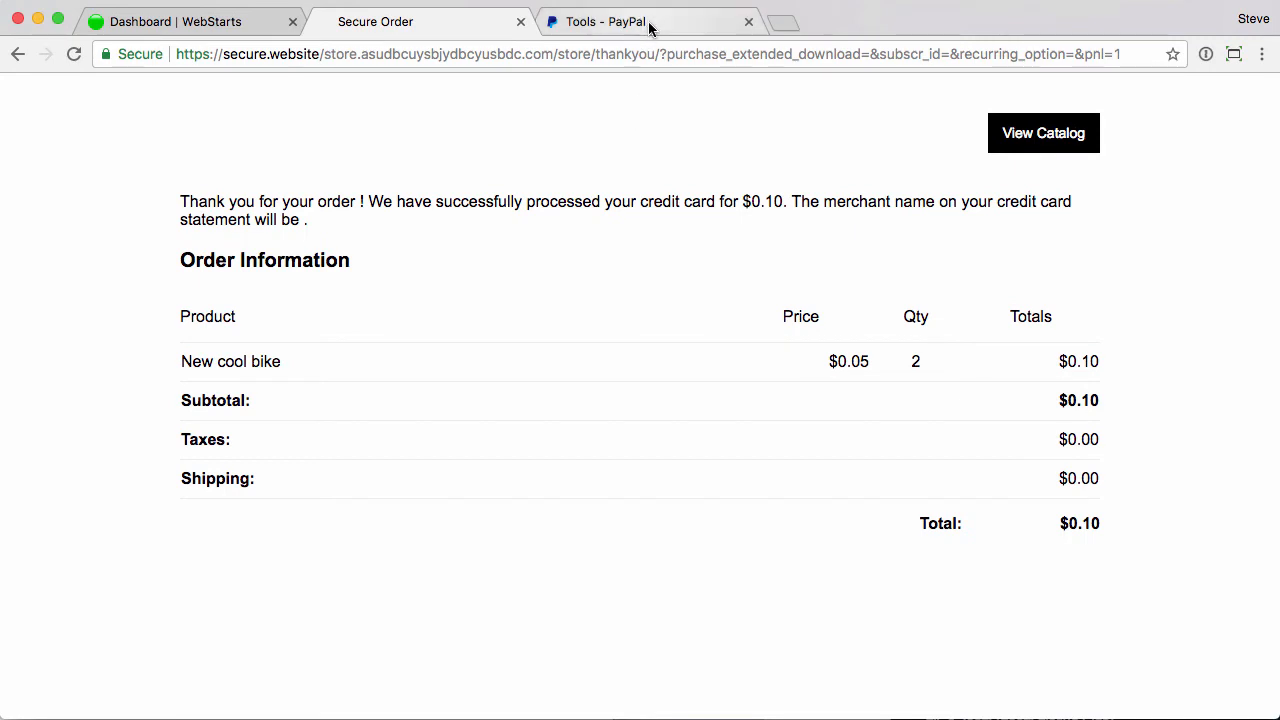
Step: After the thank-you page confirms the order, switch to the 'Tools - PayPal' tab
{"action": "left_click", "coordinate": [610, 21]}
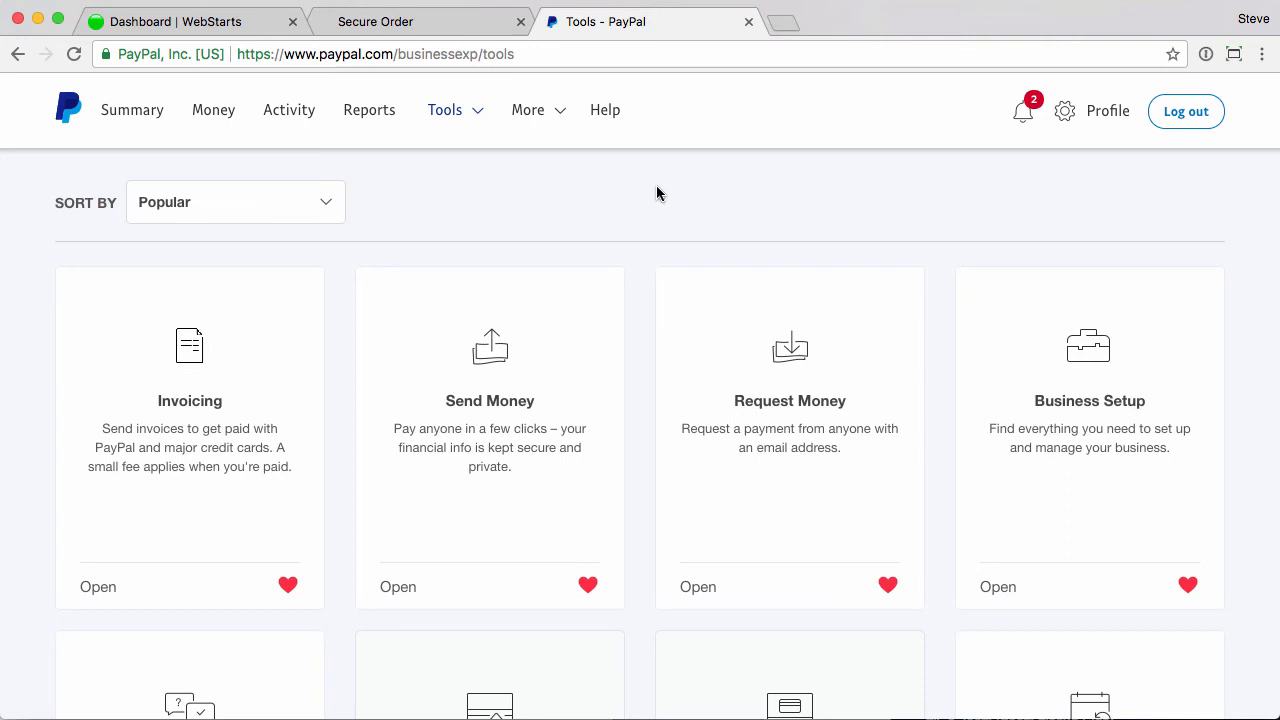
{"action": "mouse_move", "coordinate": [947, 191]}
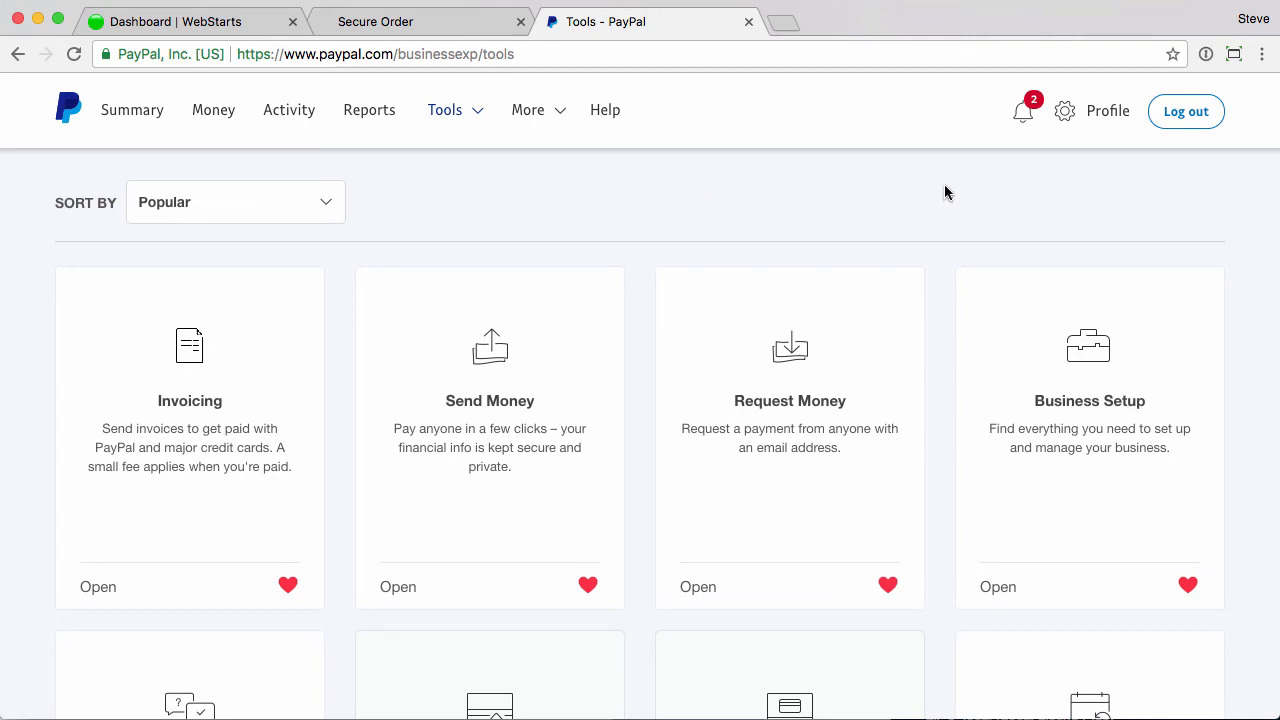
Step: Go to Profile and settings > My selling tools and update Website preferences
{"action": "left_click", "coordinate": [1064, 110]}
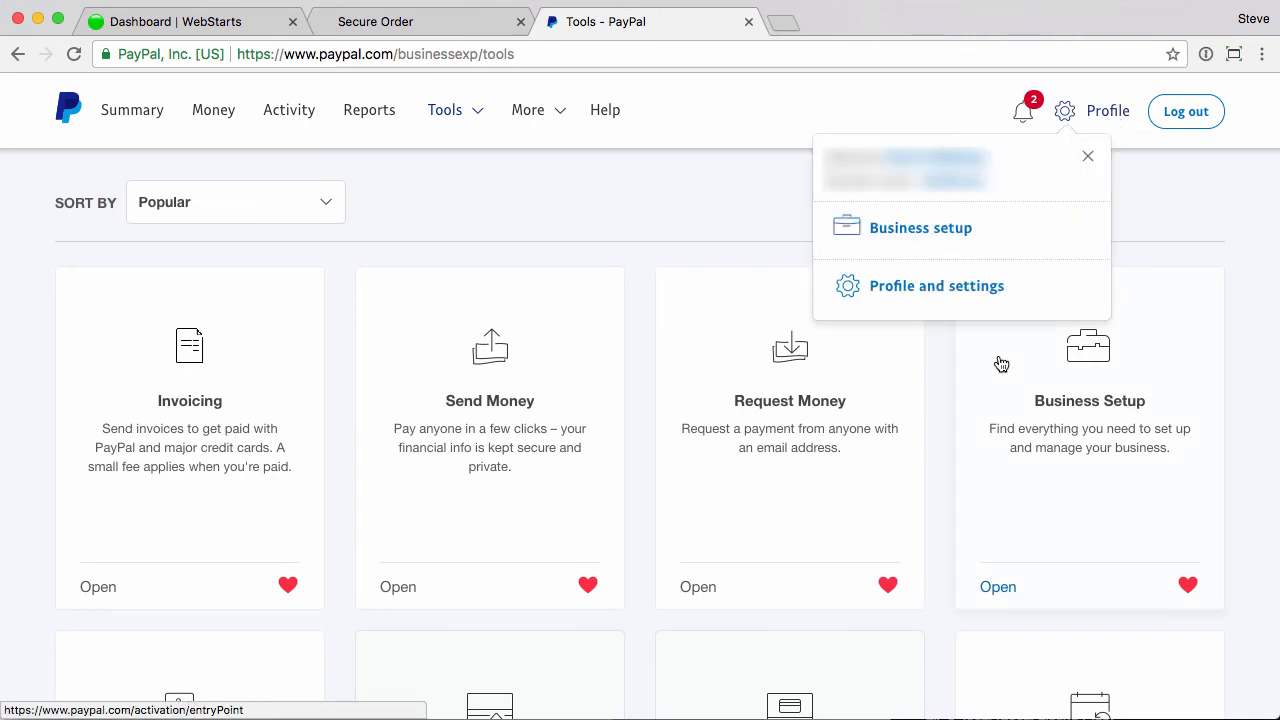
{"action": "left_click", "coordinate": [936, 285]}
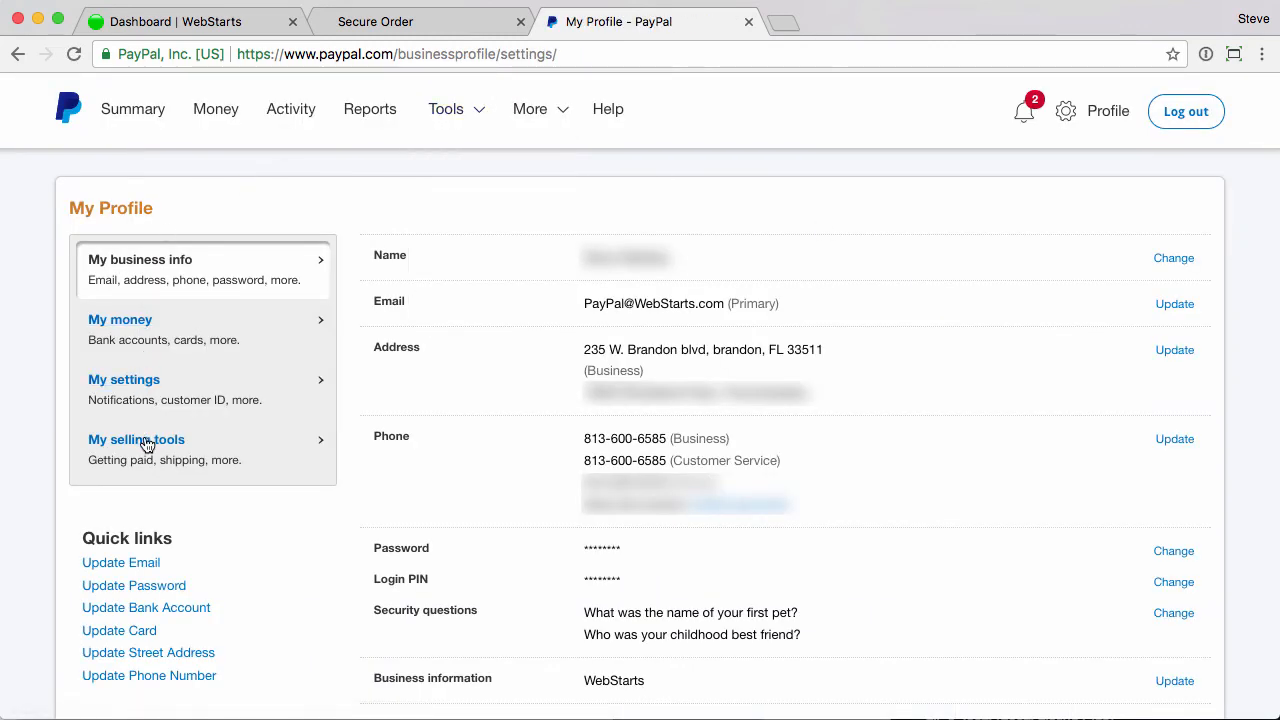
{"action": "left_click", "coordinate": [136, 440]}
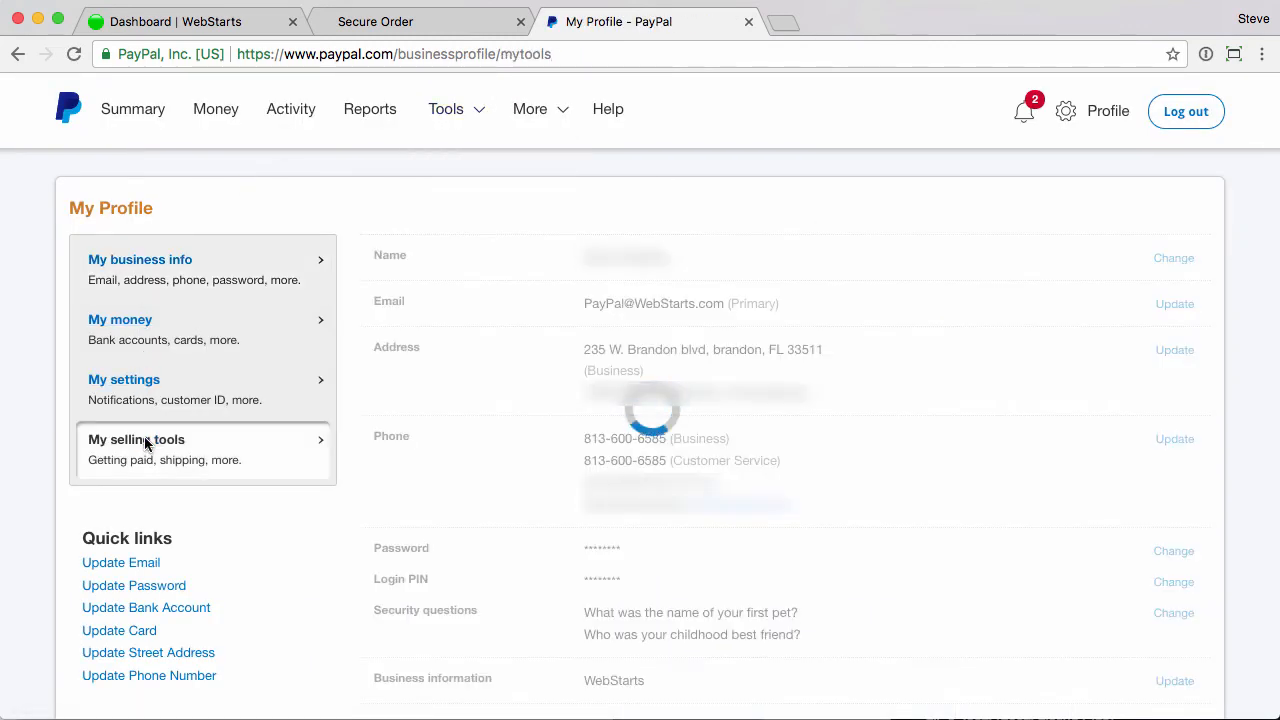
{"action": "left_click", "coordinate": [137, 439]}
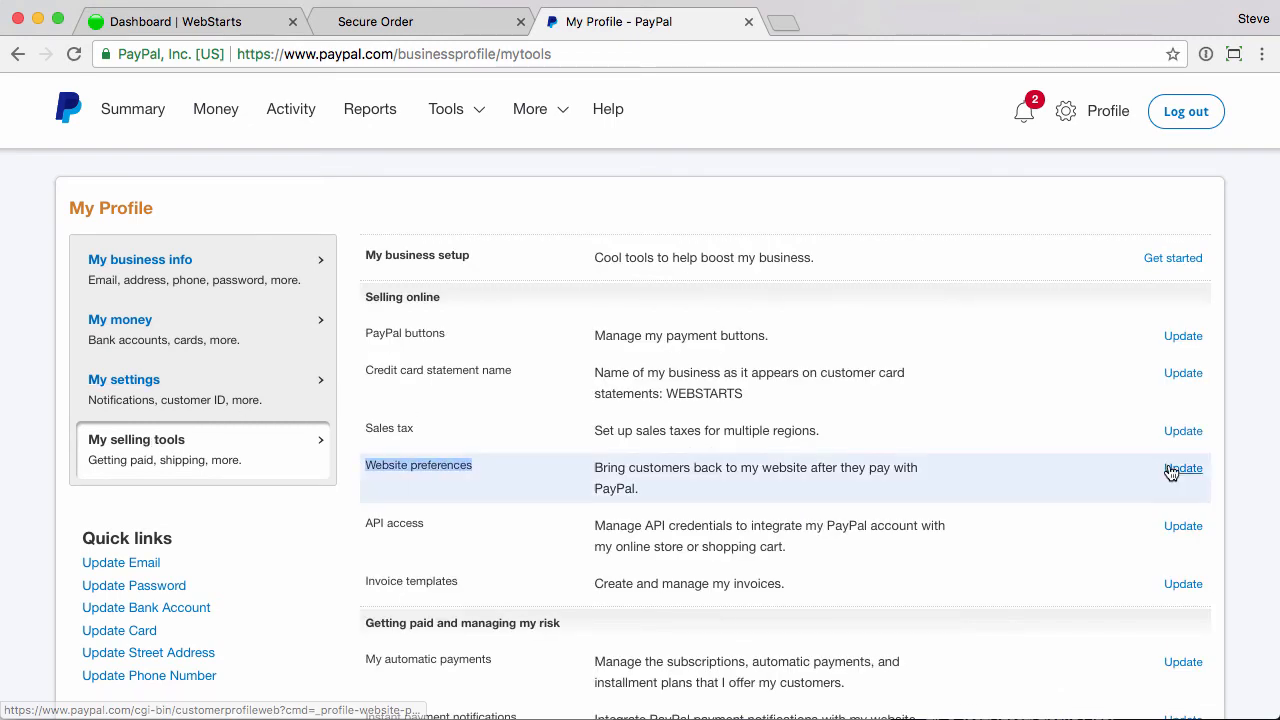
{"action": "left_click", "coordinate": [1183, 468]}
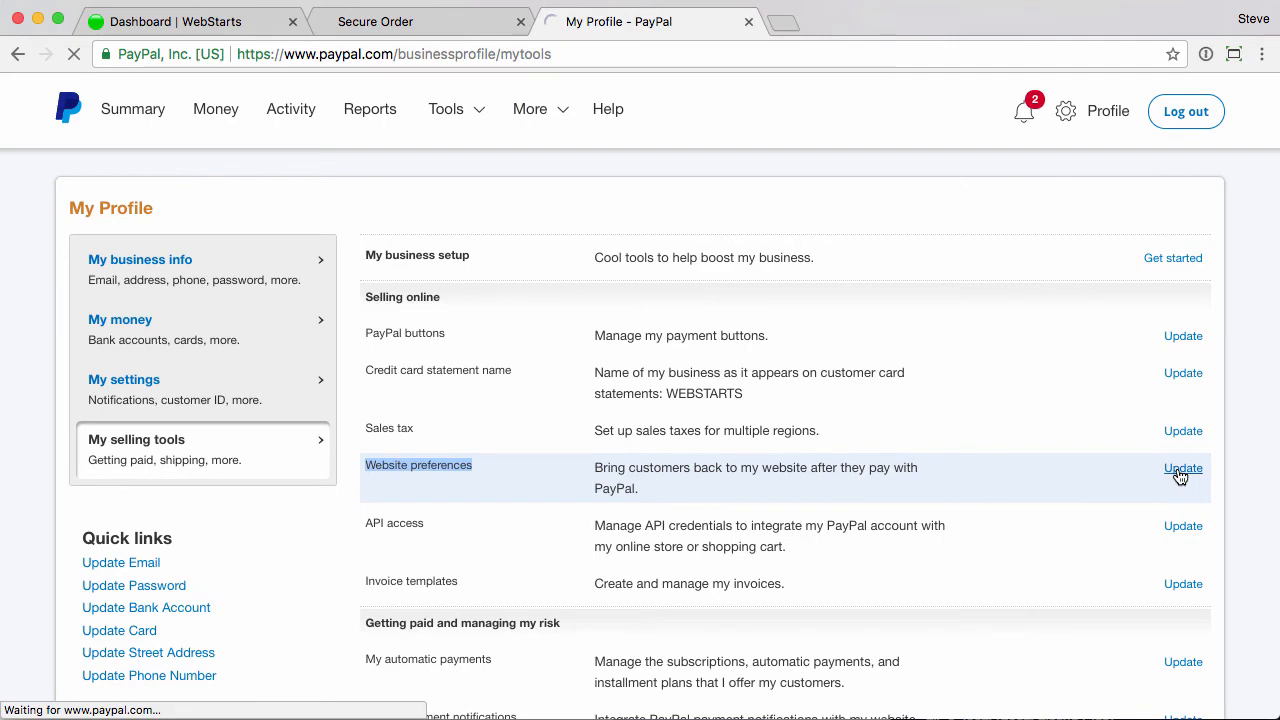
{"action": "left_click", "coordinate": [1183, 468]}
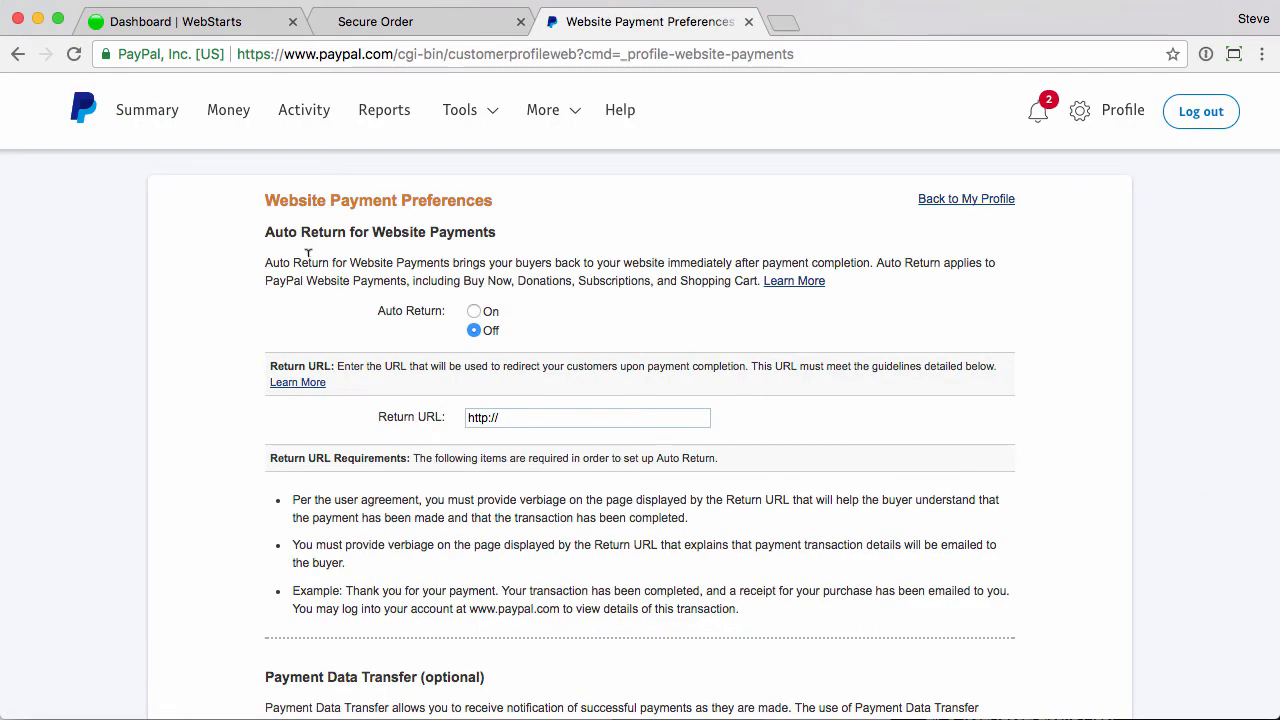
{"action": "mouse_move", "coordinate": [621, 304]}
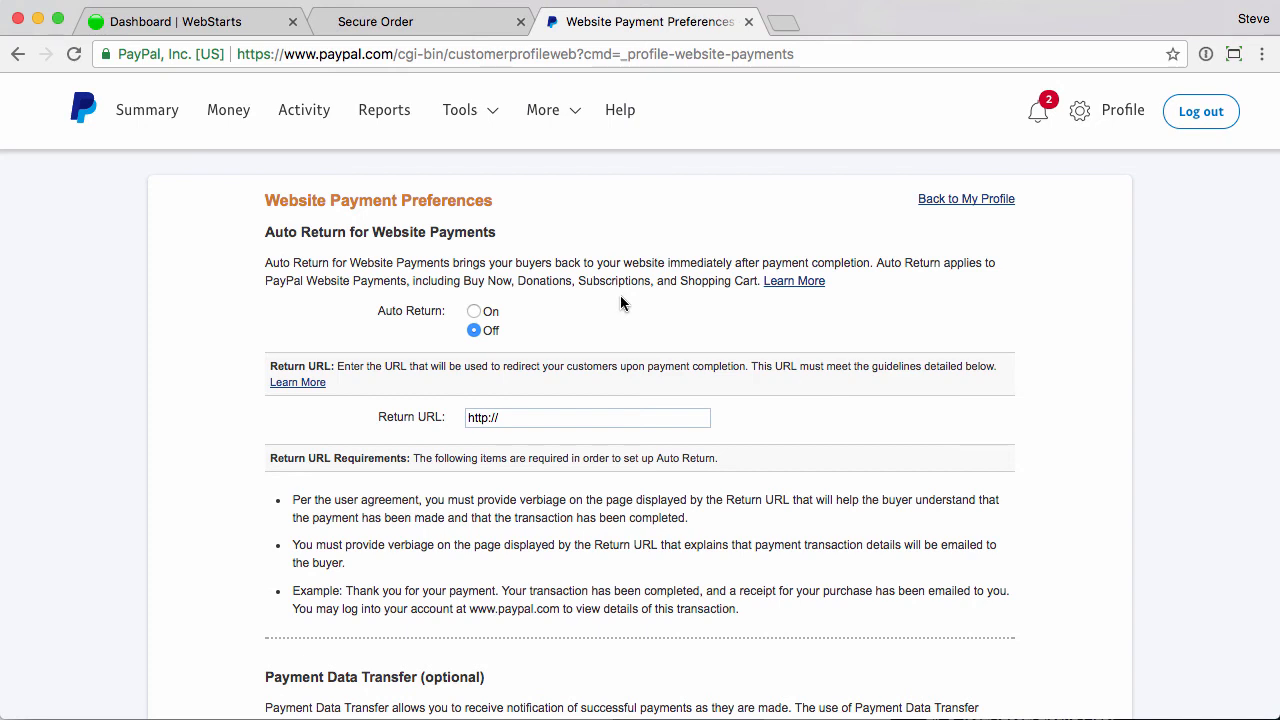
Step: Set Auto Return to On and enter the store's thank-you page as Return URL
{"action": "left_click", "coordinate": [474, 311]}
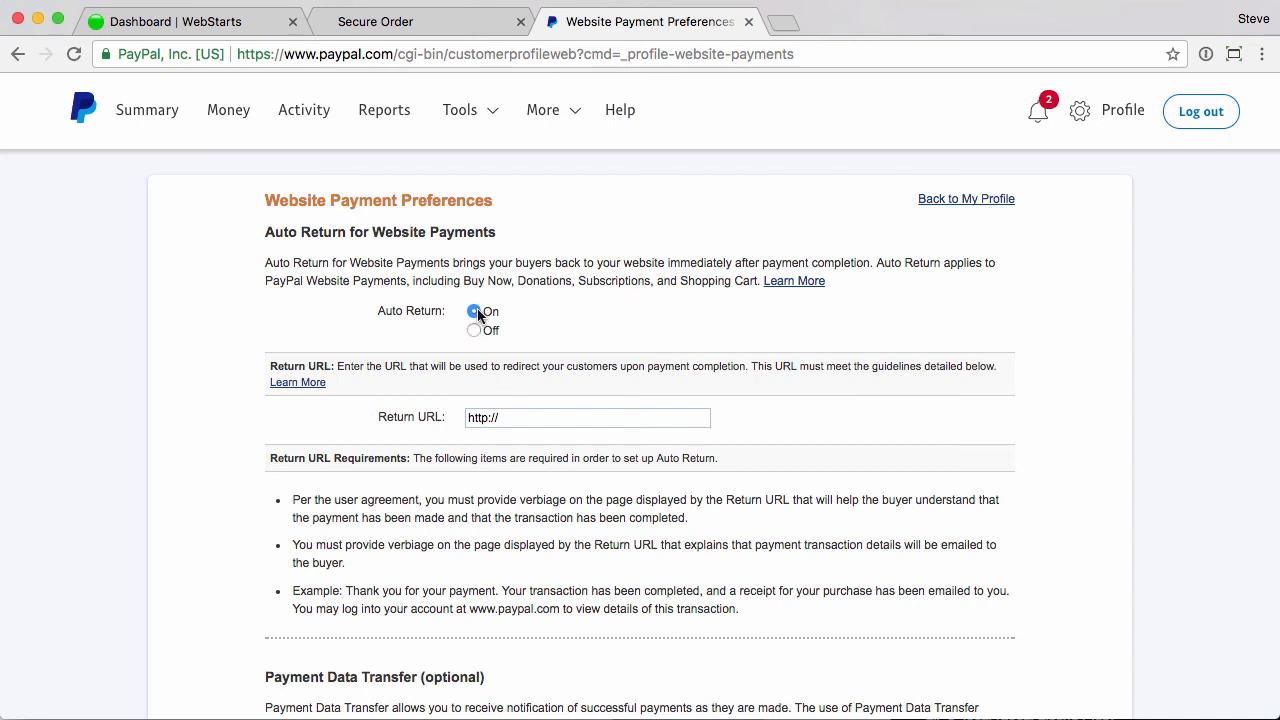
{"action": "left_click", "coordinate": [587, 417]}
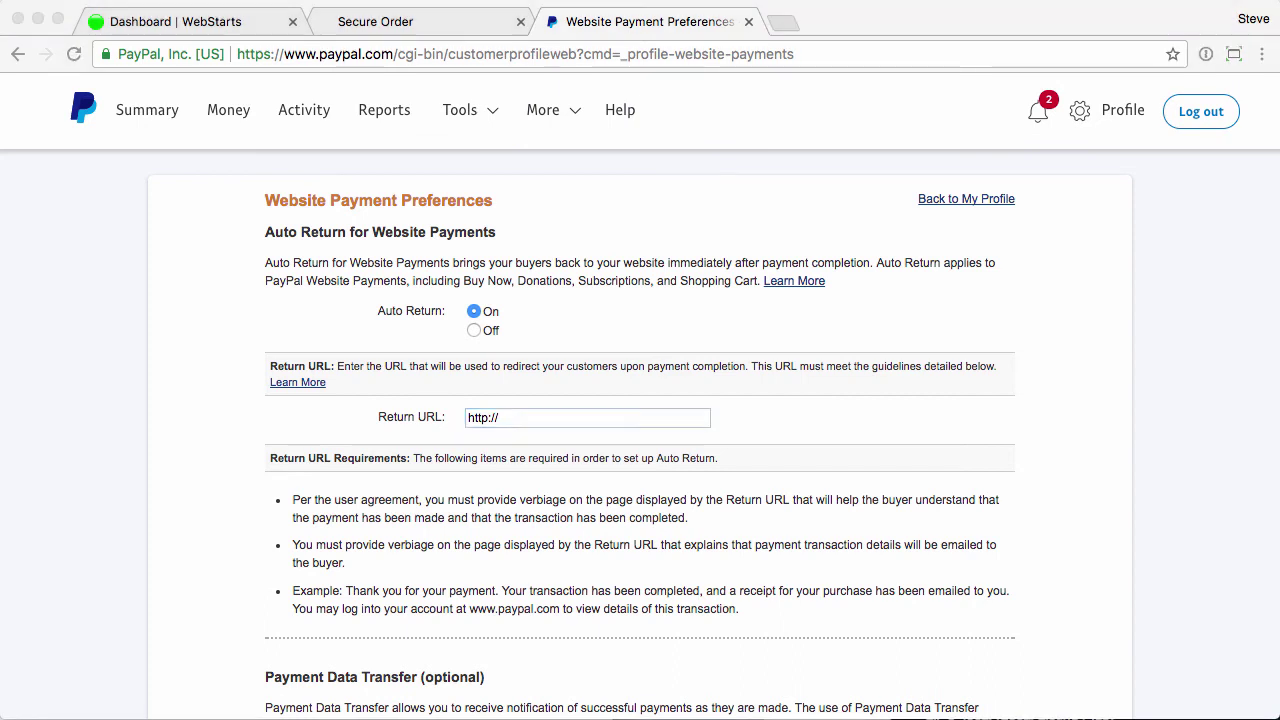
{"action": "left_click", "coordinate": [587, 417]}
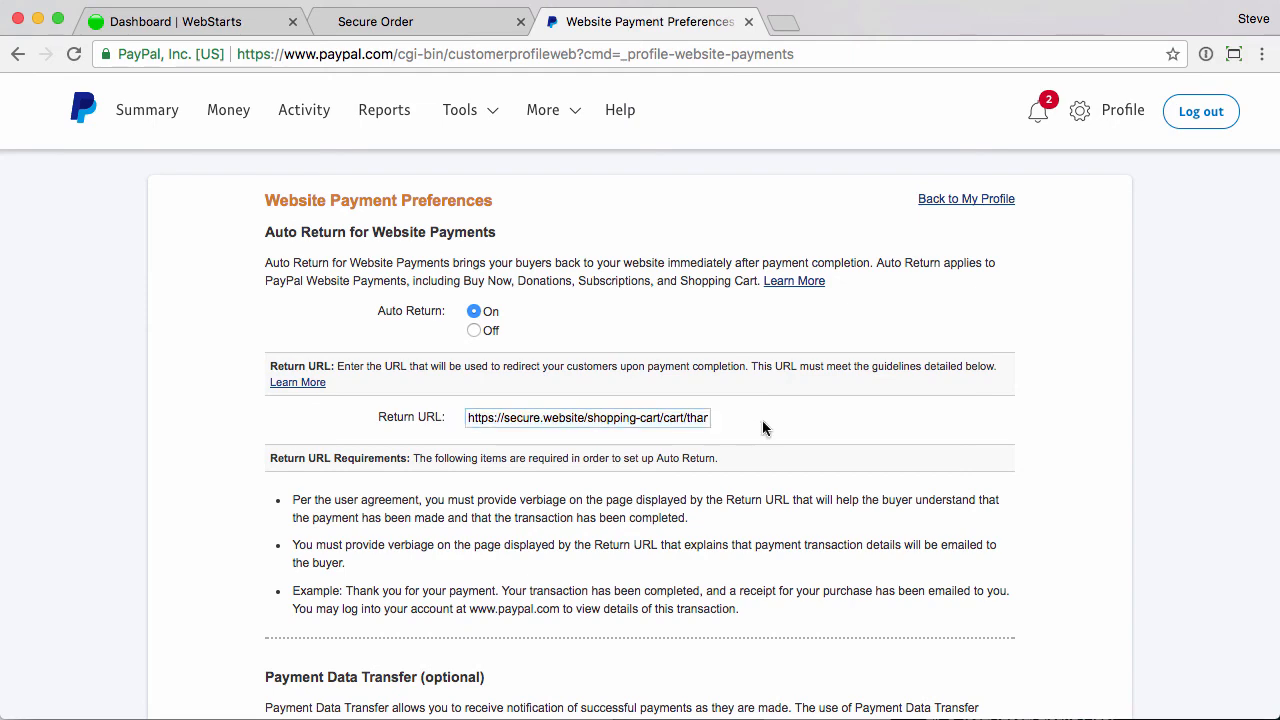
{"action": "scroll", "scroll_direction": "down", "scroll_amount": 3}
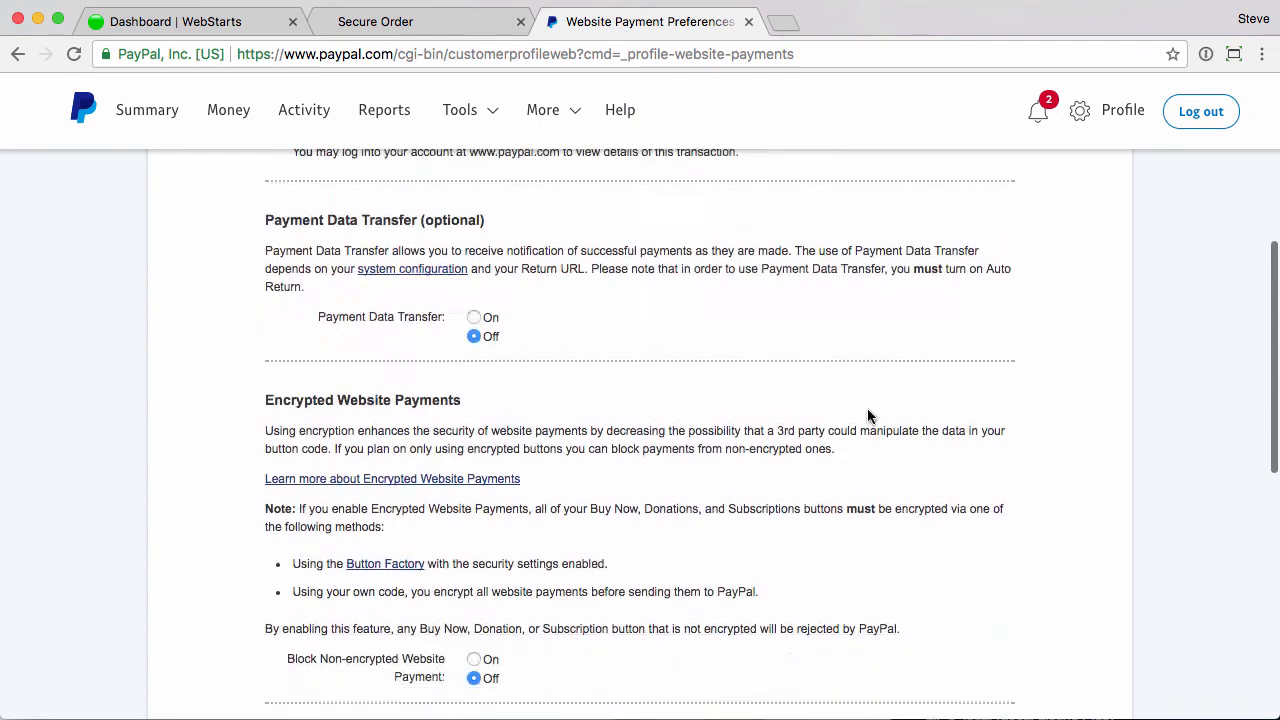